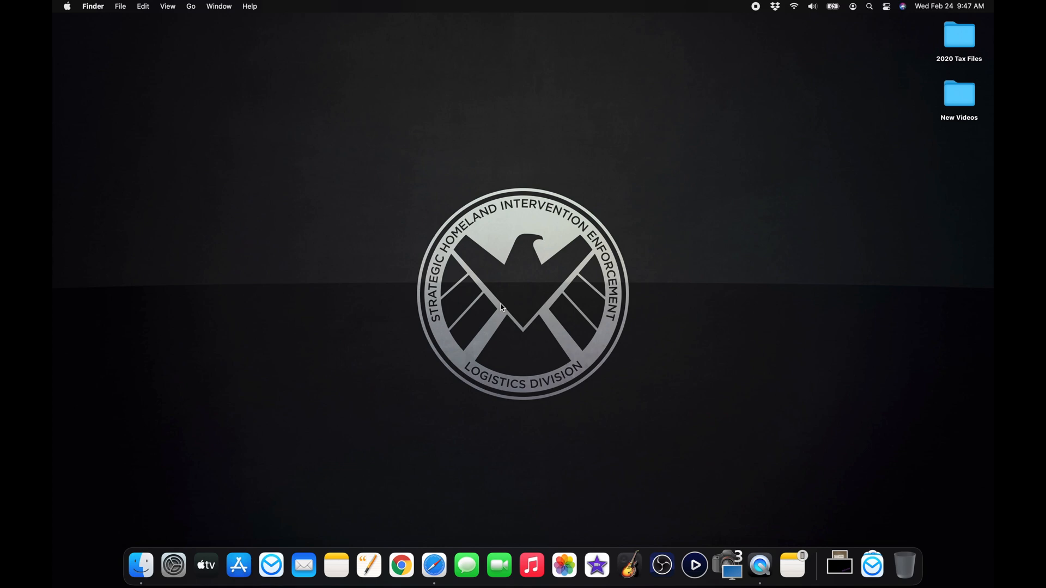
{"action": "mouse_move", "coordinate": [386, 263]}
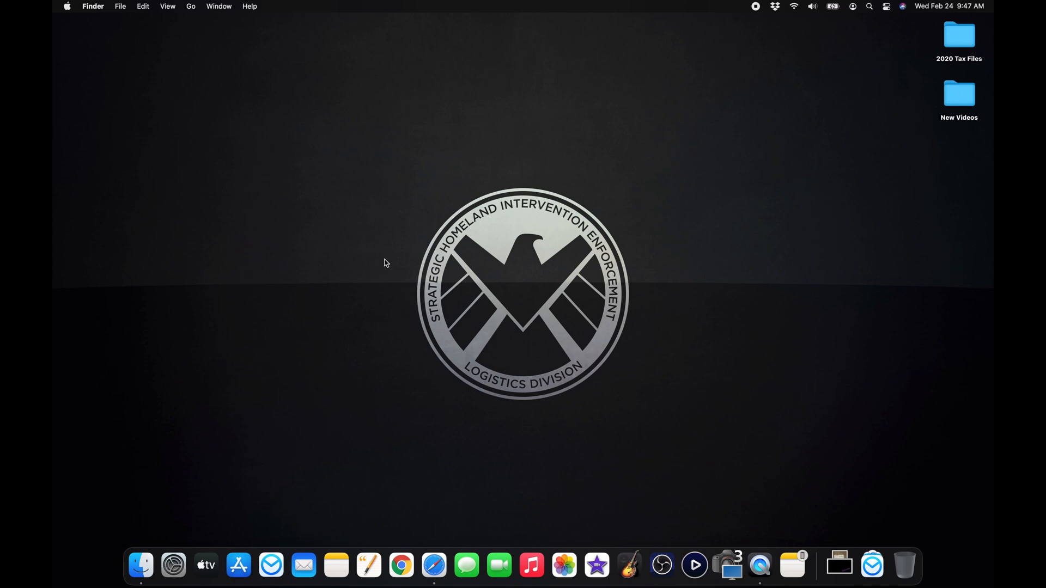
{"action": "mouse_move", "coordinate": [238, 565]}
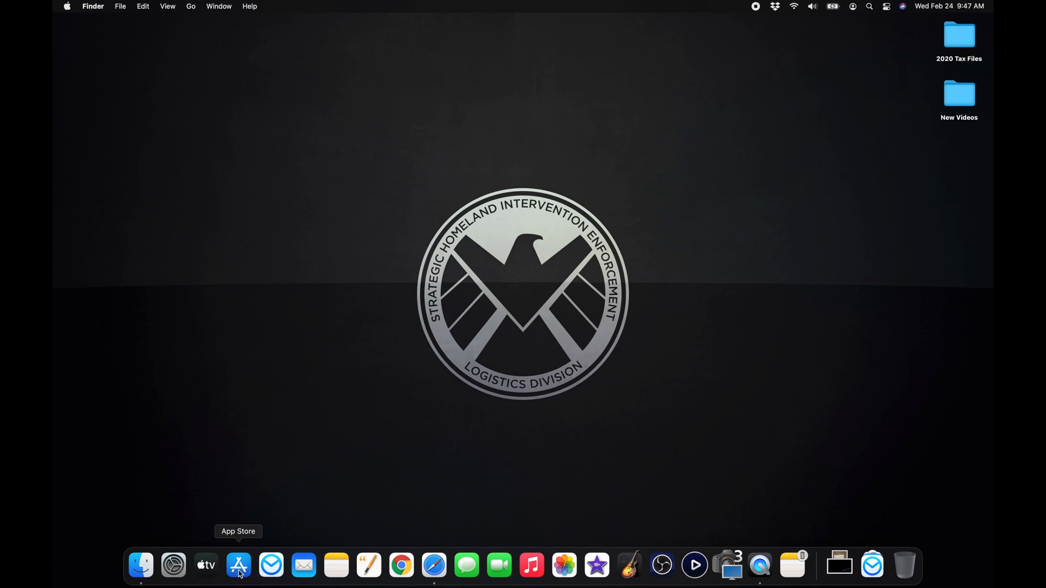
Find iMovie via the App Store search and launch it from the Dock.
{"action": "left_click", "coordinate": [239, 565]}
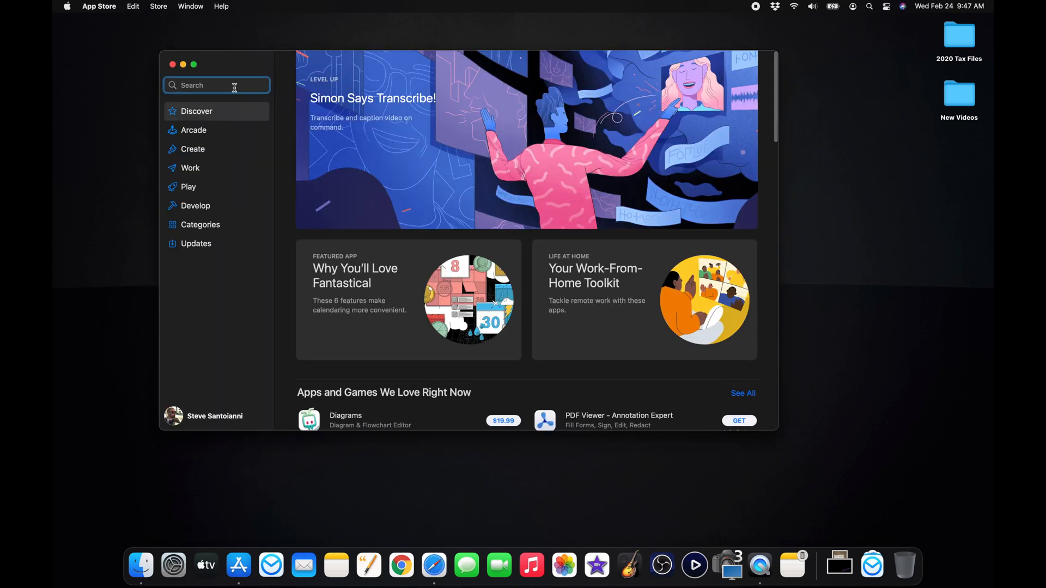
{"action": "type", "text": "imovie"}
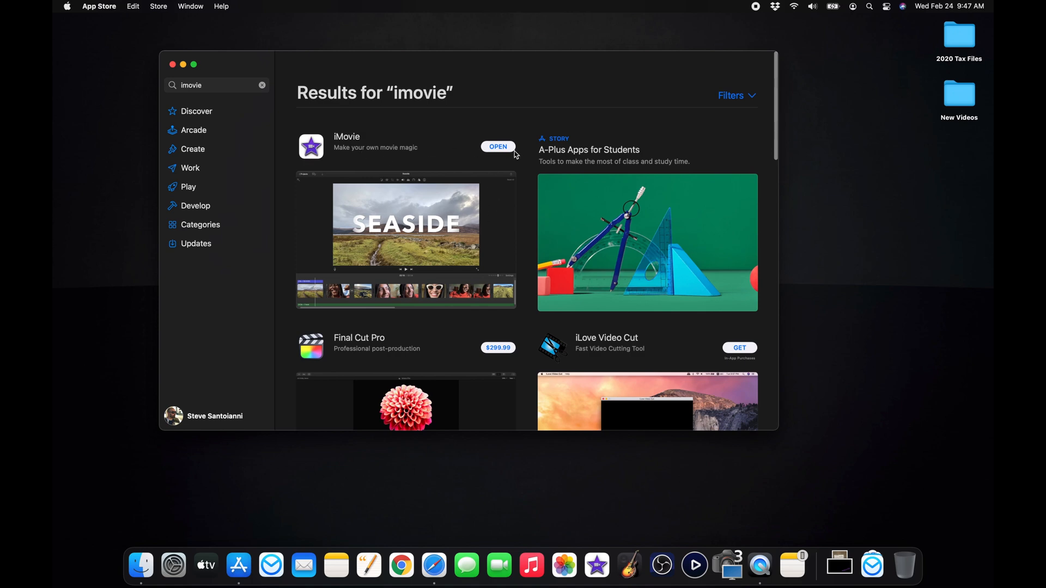
{"action": "mouse_move", "coordinate": [500, 152]}
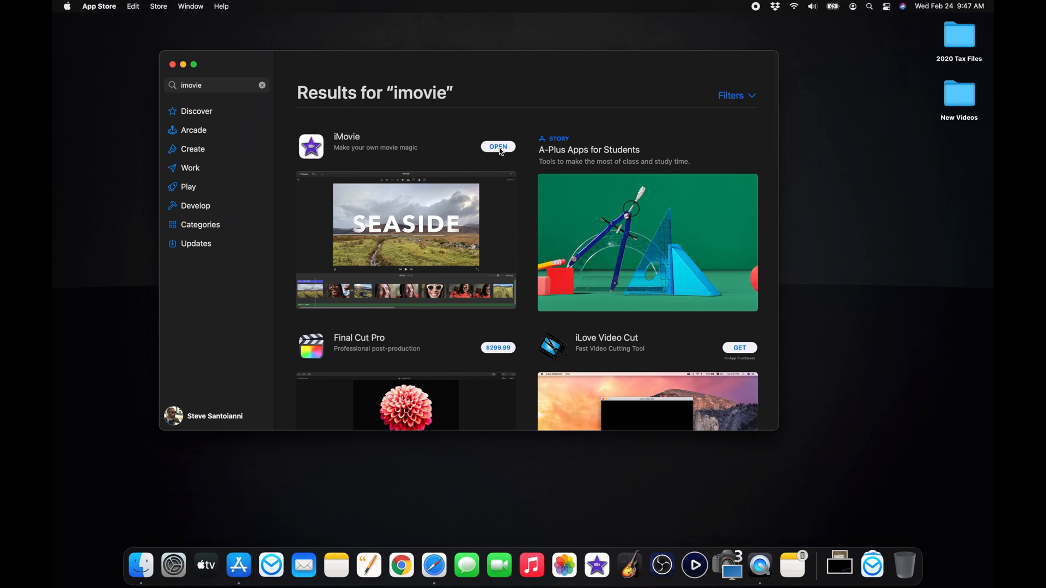
{"action": "mouse_move", "coordinate": [364, 128]}
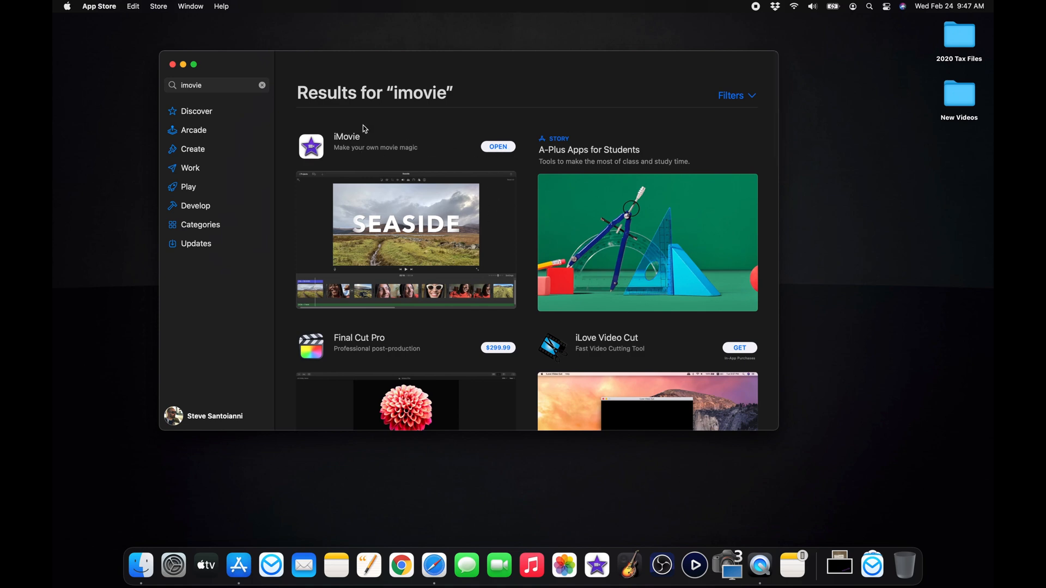
{"action": "left_click", "coordinate": [173, 64]}
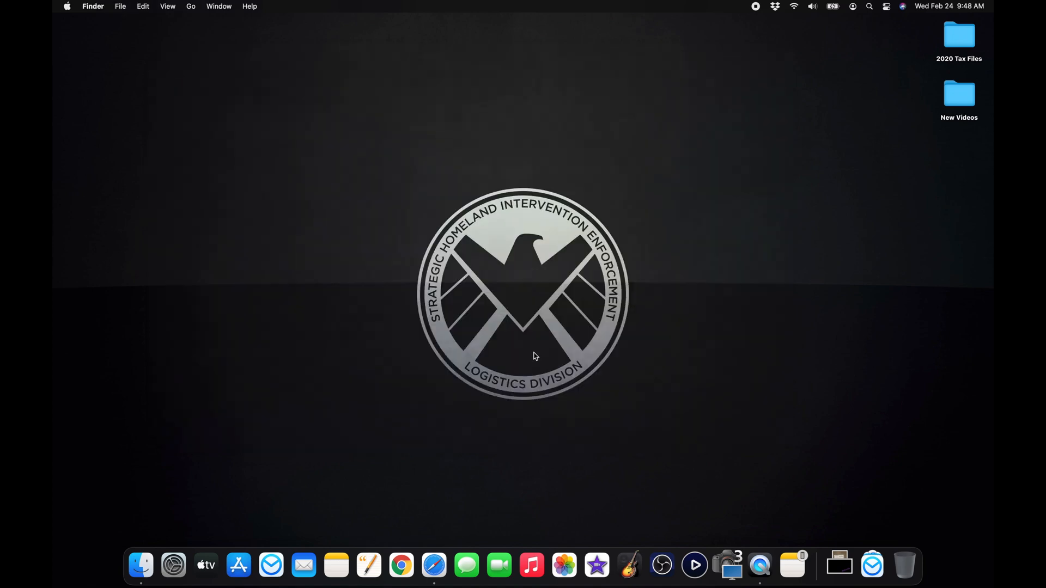
{"action": "mouse_move", "coordinate": [838, 566]}
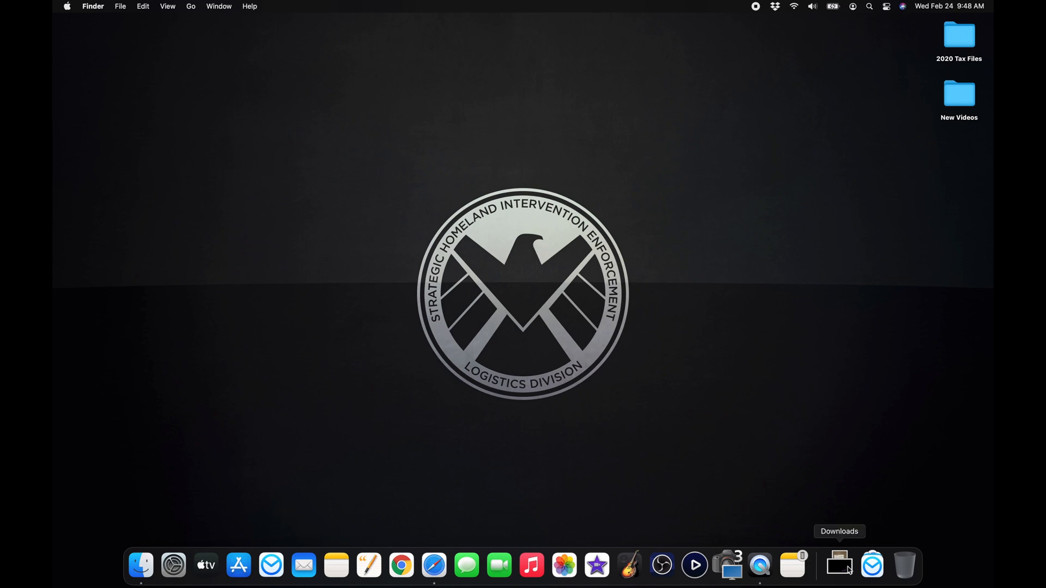
{"action": "mouse_move", "coordinate": [596, 565]}
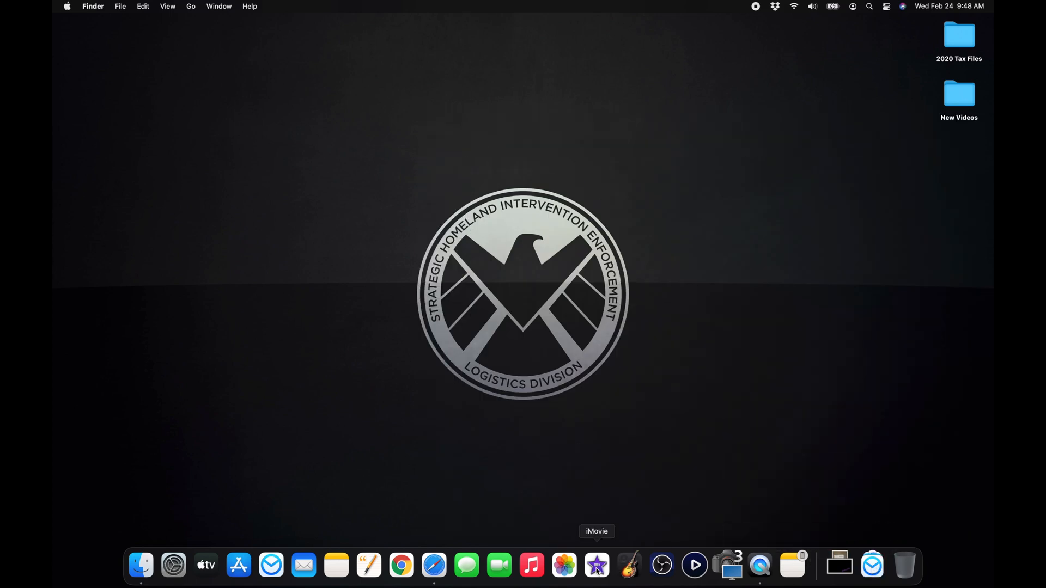
{"action": "left_click", "coordinate": [596, 566]}
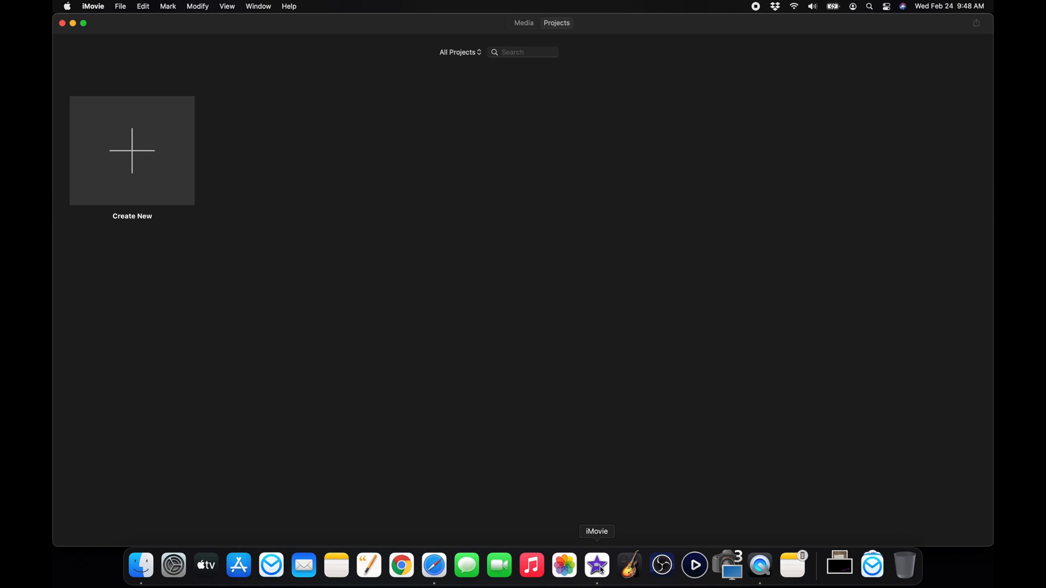
{"action": "mouse_move", "coordinate": [290, 236]}
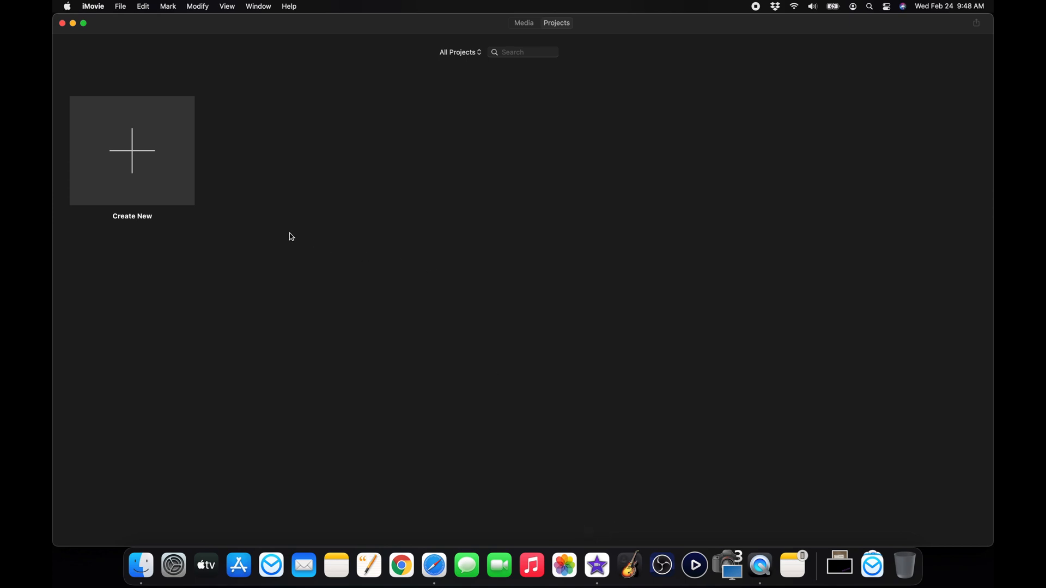
Create a new Movie project, giving an empty My Movie 1 timeline.
{"action": "left_click", "coordinate": [132, 150]}
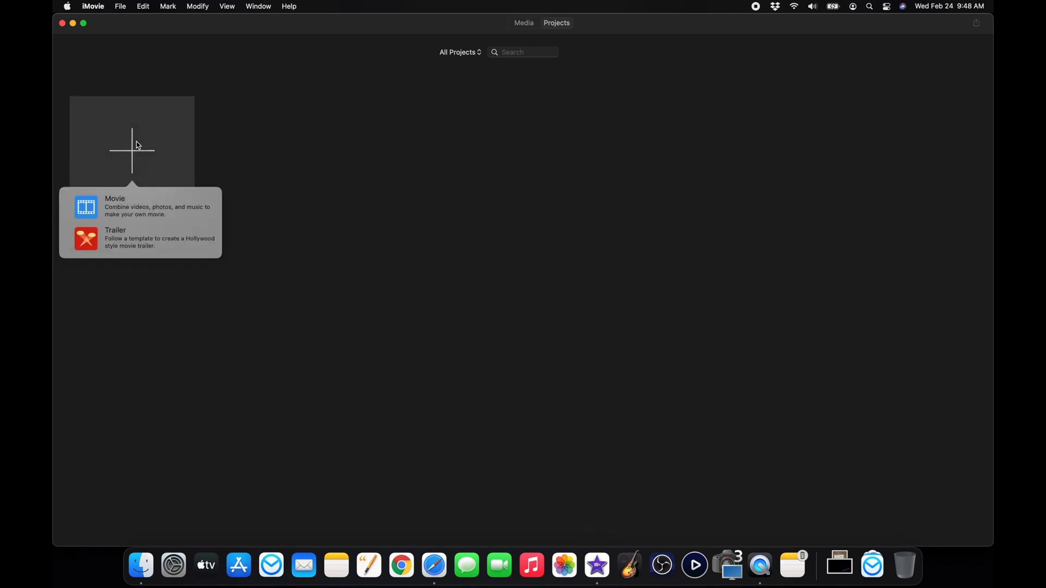
{"action": "mouse_move", "coordinate": [113, 207]}
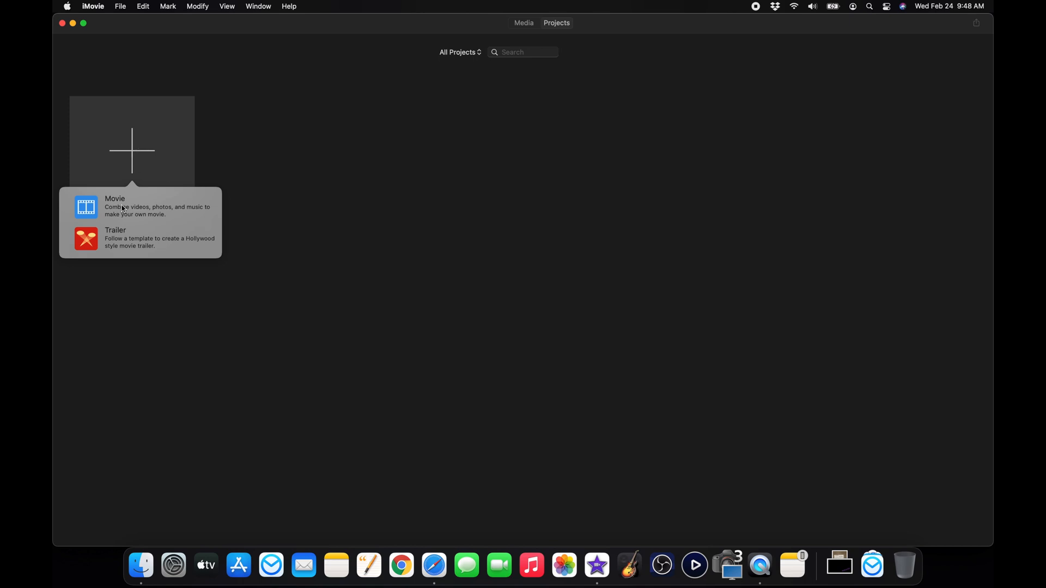
{"action": "left_click", "coordinate": [114, 207]}
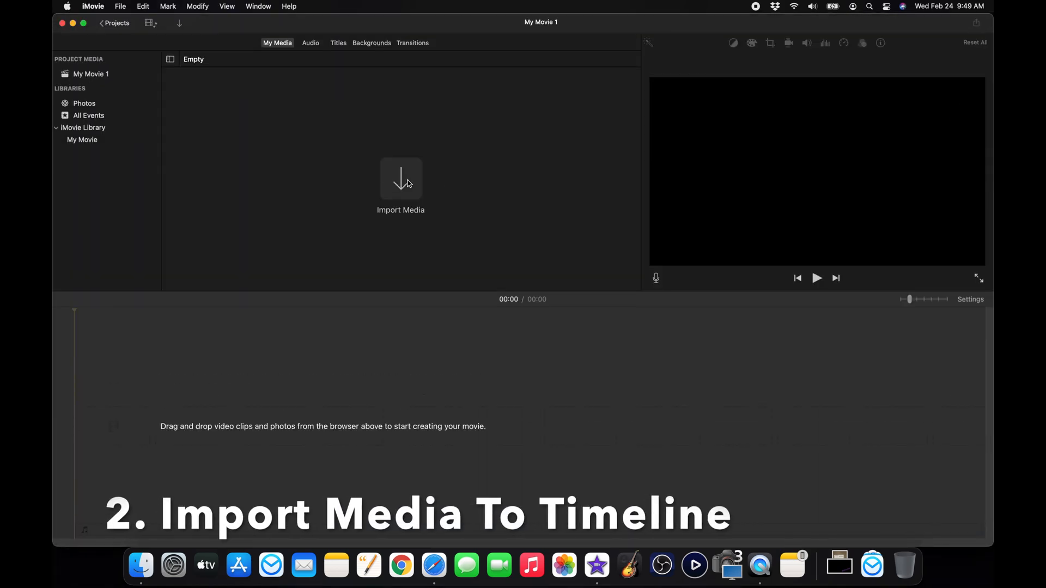
Show the Desktop's New Videos folder expanded in the import window, listing its photos and clips.
{"action": "left_click", "coordinate": [401, 180]}
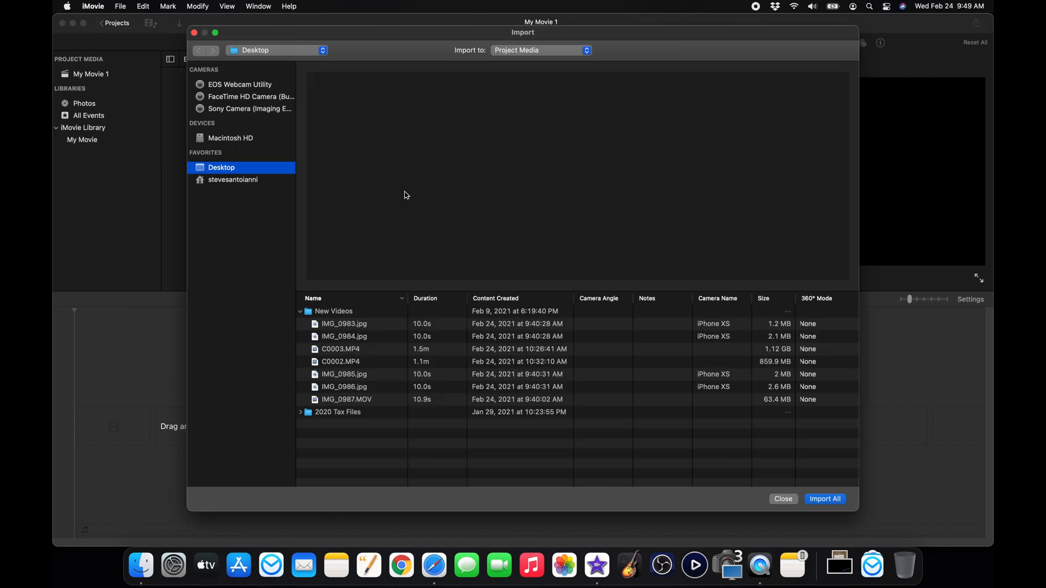
{"action": "left_click", "coordinate": [301, 310]}
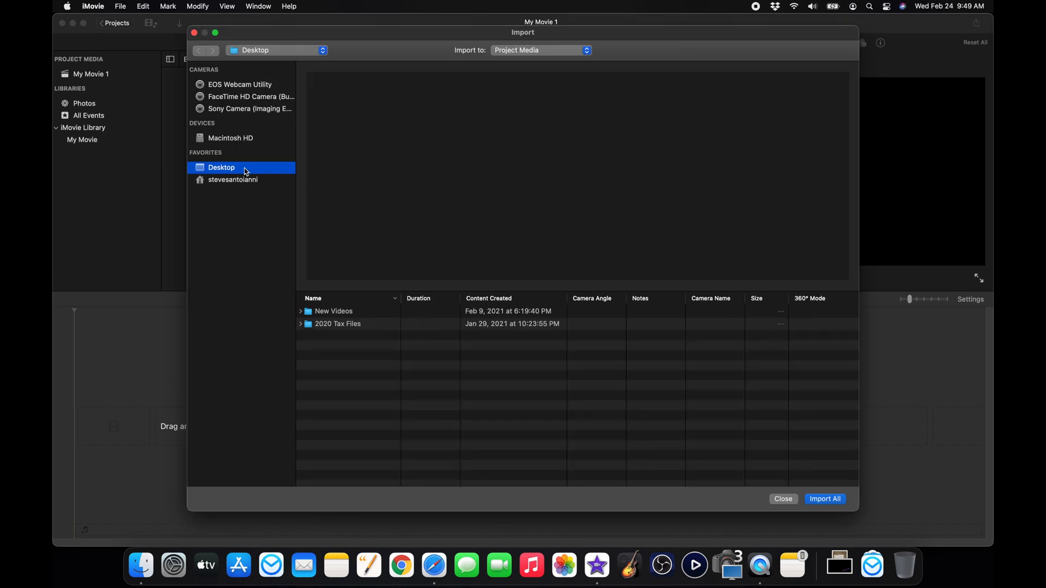
{"action": "mouse_move", "coordinate": [256, 171]}
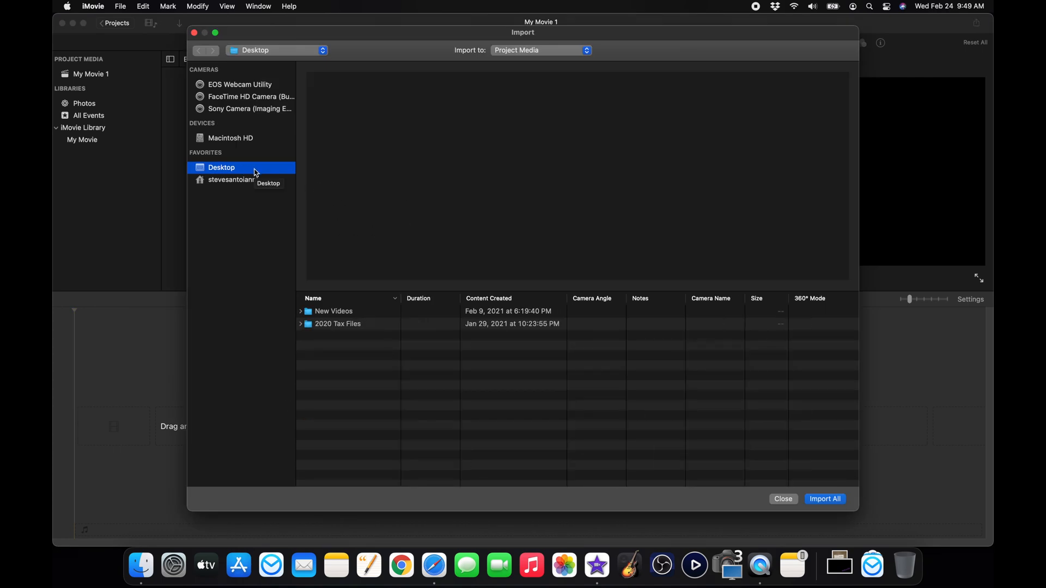
{"action": "mouse_move", "coordinate": [355, 315]}
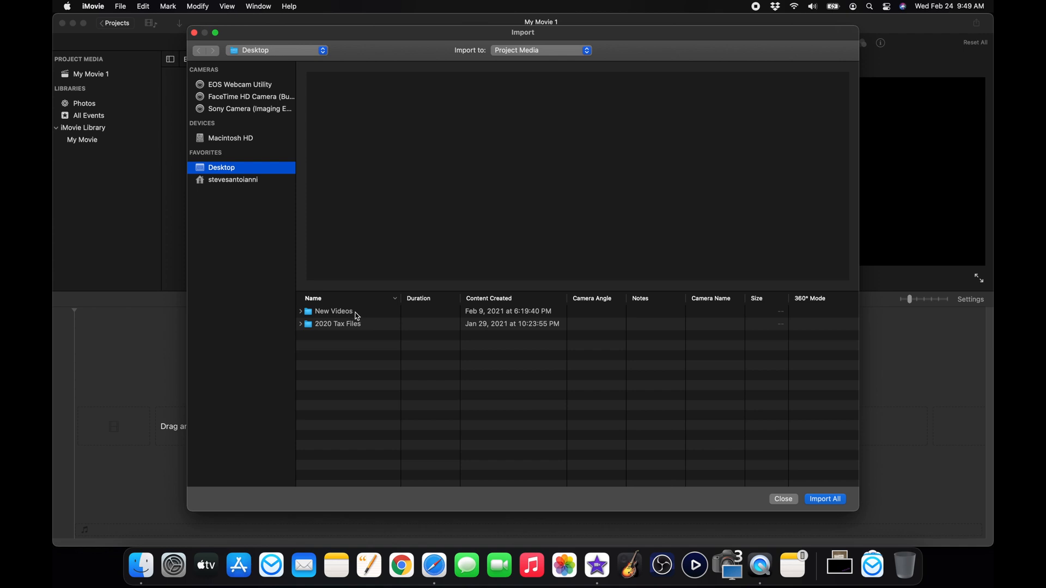
{"action": "left_click", "coordinate": [333, 310]}
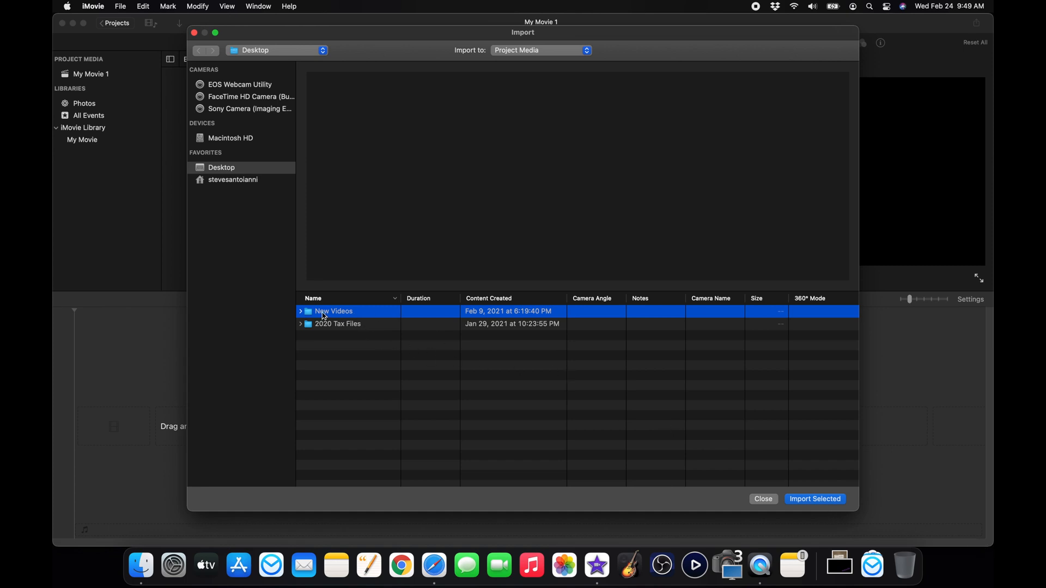
{"action": "left_click", "coordinate": [301, 310]}
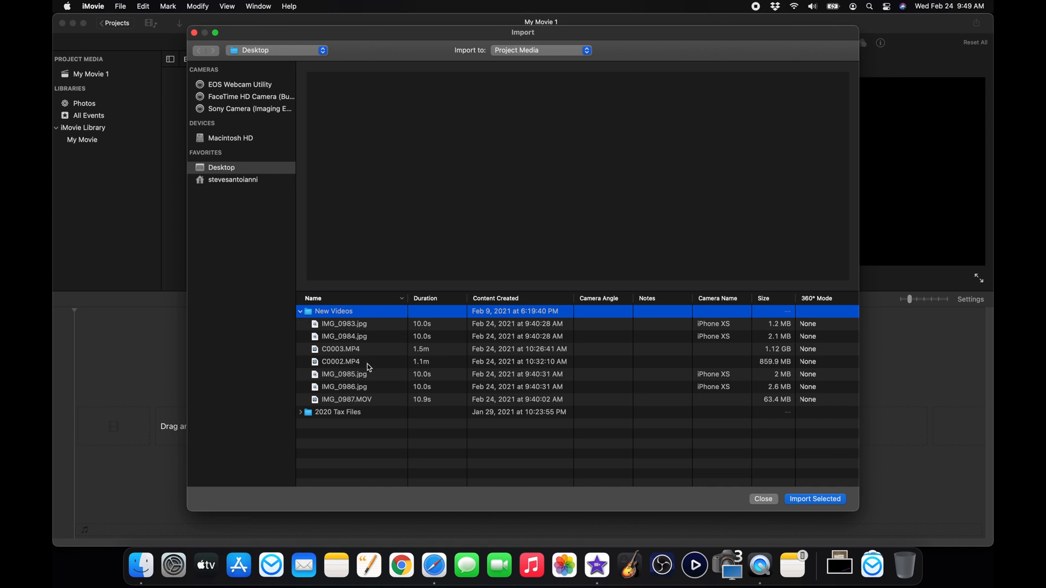
{"action": "mouse_move", "coordinate": [382, 330]}
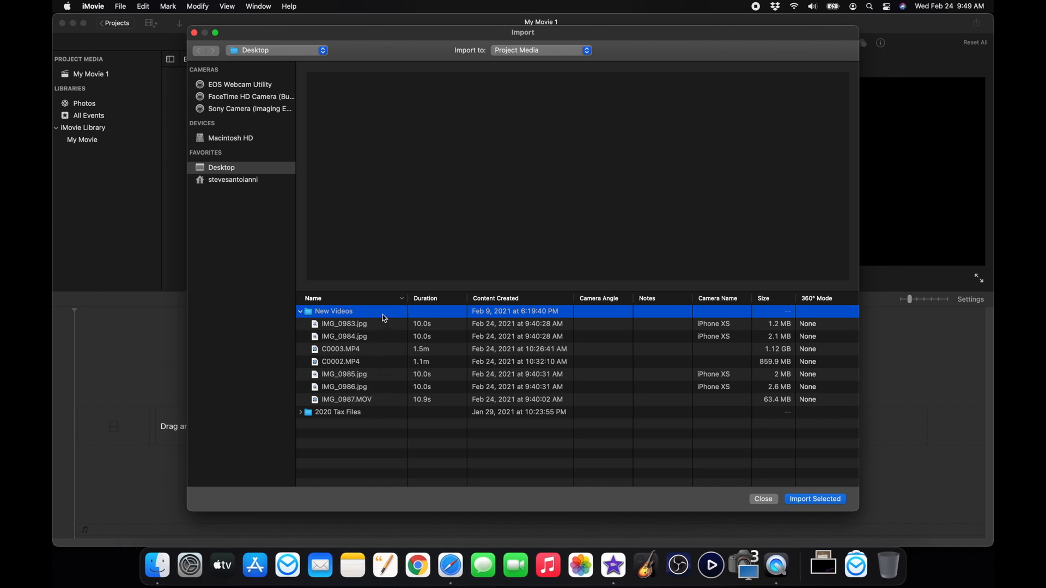
{"action": "mouse_move", "coordinate": [821, 504]}
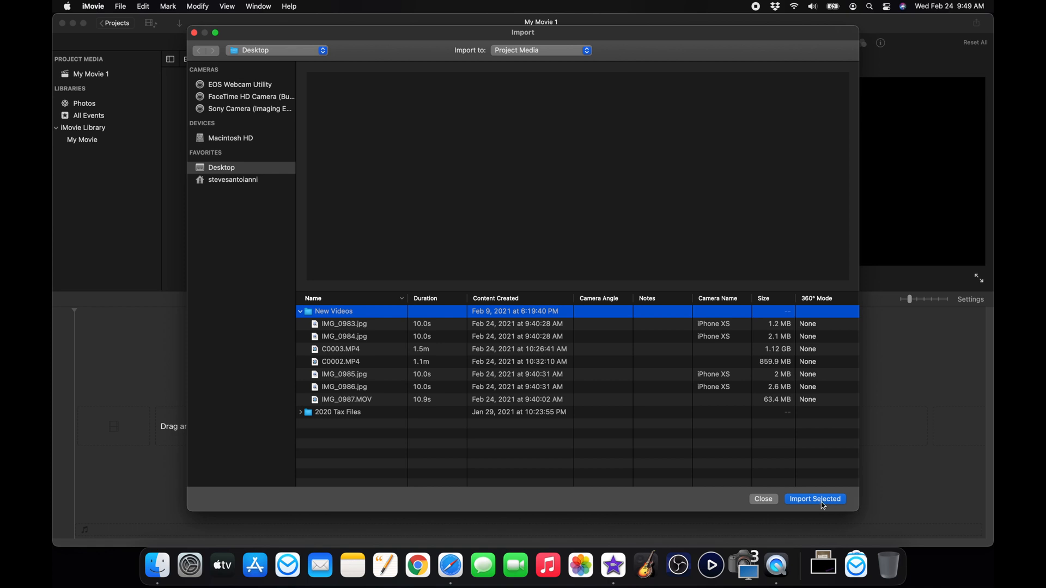
Import the seven New Videos photos and clips into My Movie 1's project media.
{"action": "left_click", "coordinate": [815, 499]}
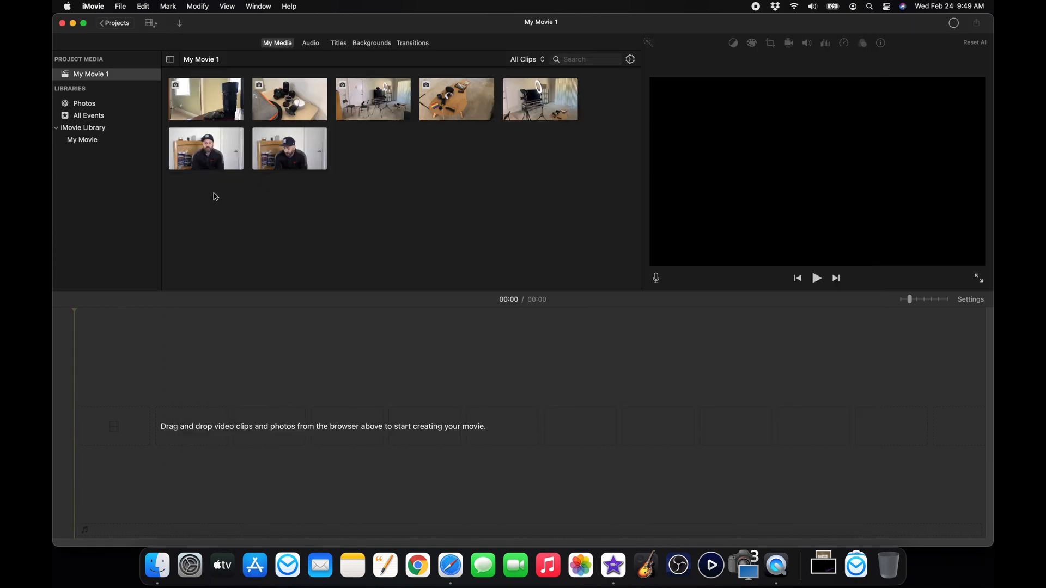
{"action": "mouse_move", "coordinate": [366, 205]}
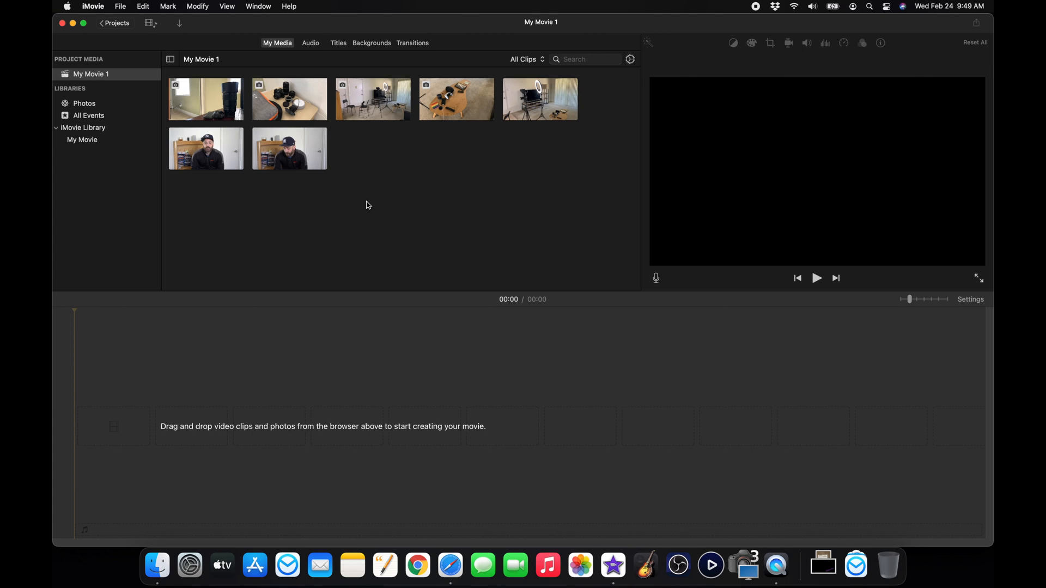
{"action": "mouse_move", "coordinate": [276, 206]}
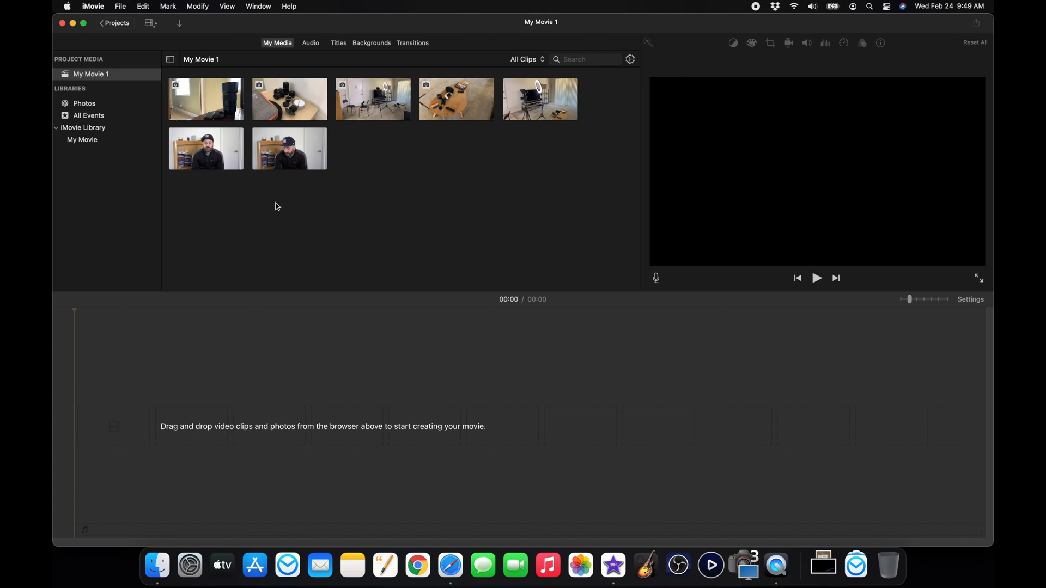
{"action": "mouse_move", "coordinate": [361, 198]}
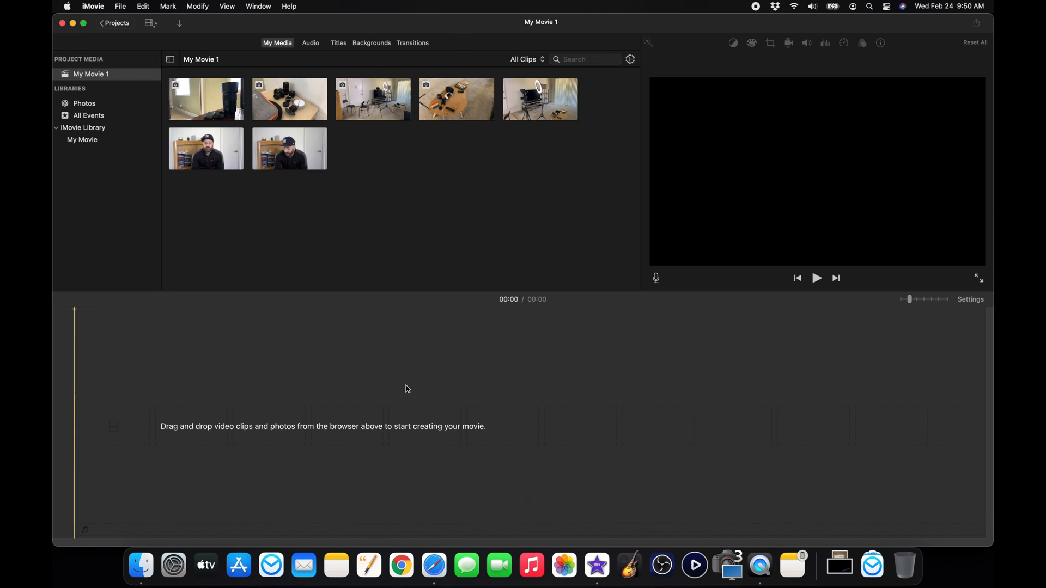
{"action": "mouse_move", "coordinate": [295, 174]}
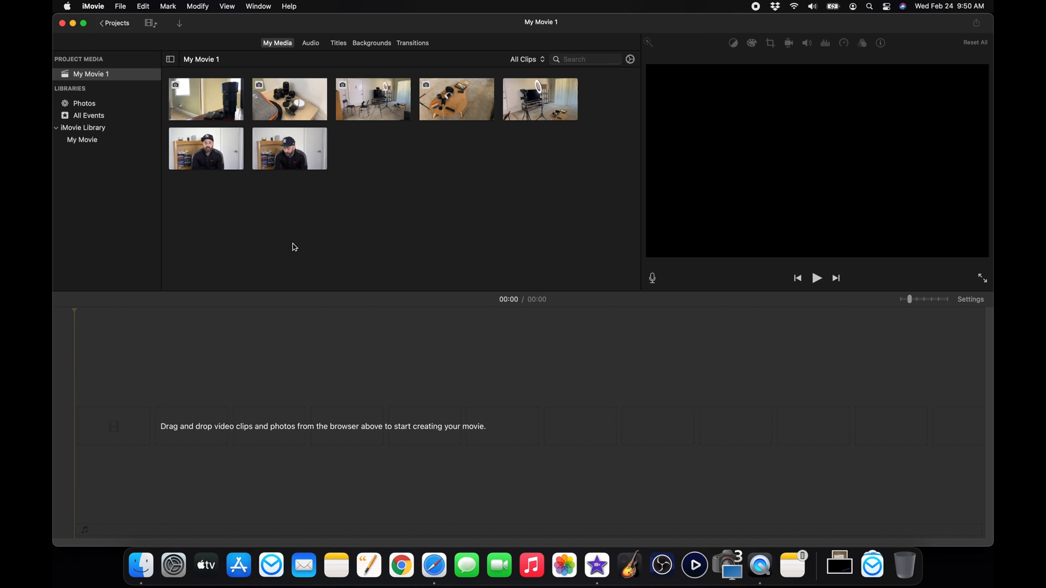
{"action": "mouse_move", "coordinate": [196, 161]}
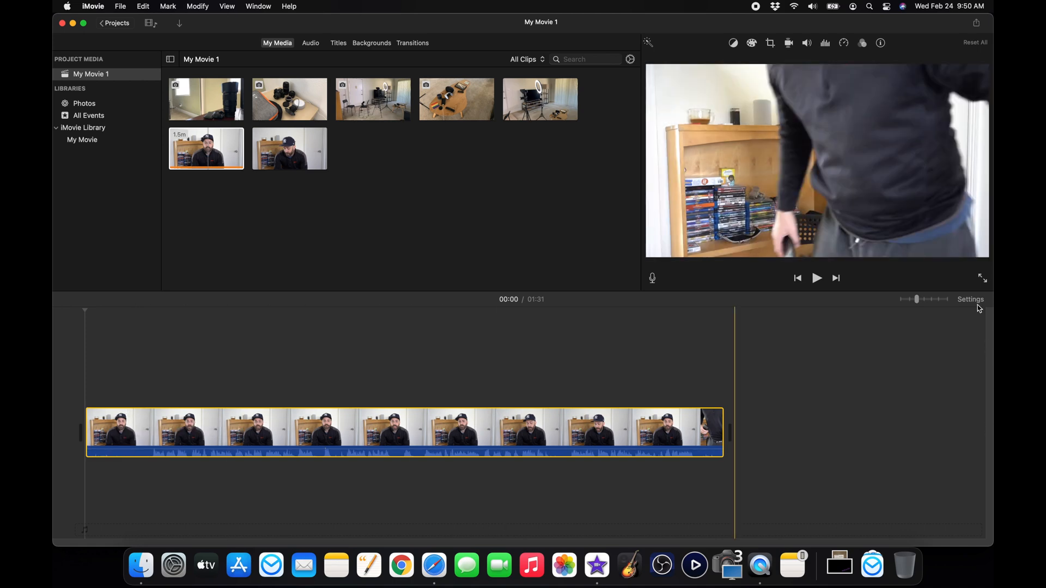
{"action": "left_click", "coordinate": [970, 298]}
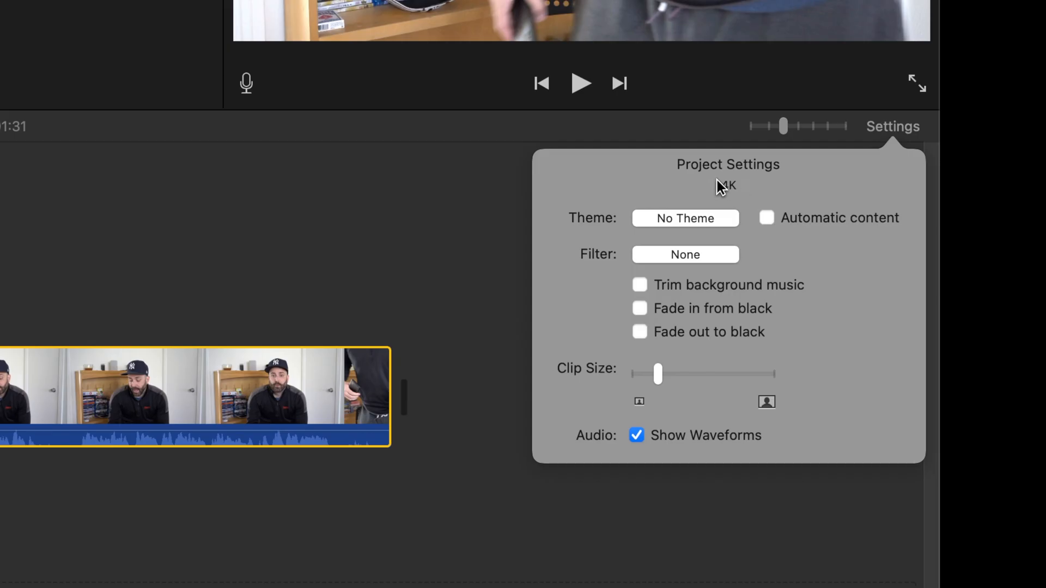
{"action": "mouse_move", "coordinate": [725, 186]}
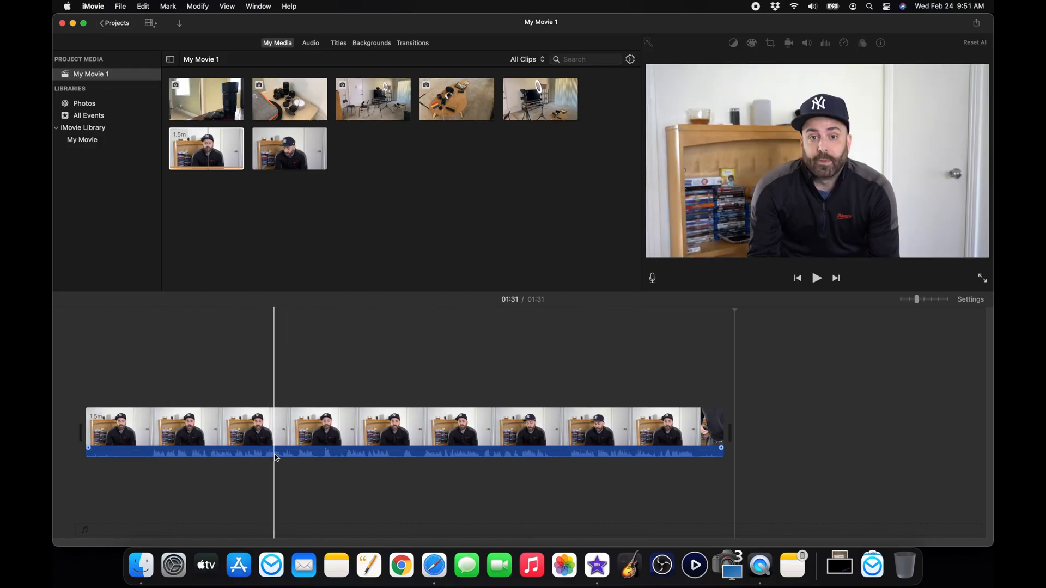
{"action": "left_click", "coordinate": [688, 446]}
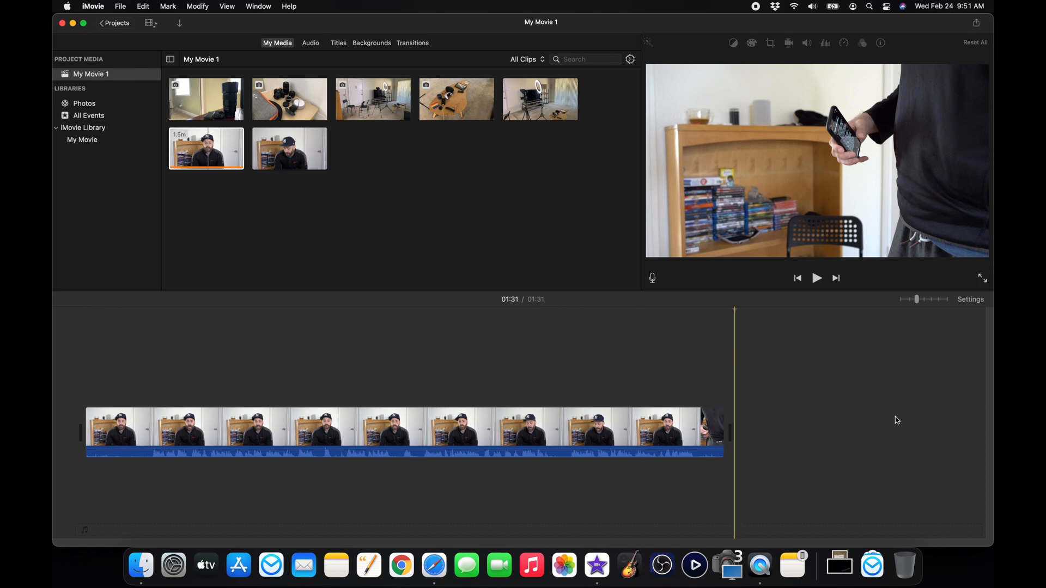
{"action": "left_click", "coordinate": [672, 430]}
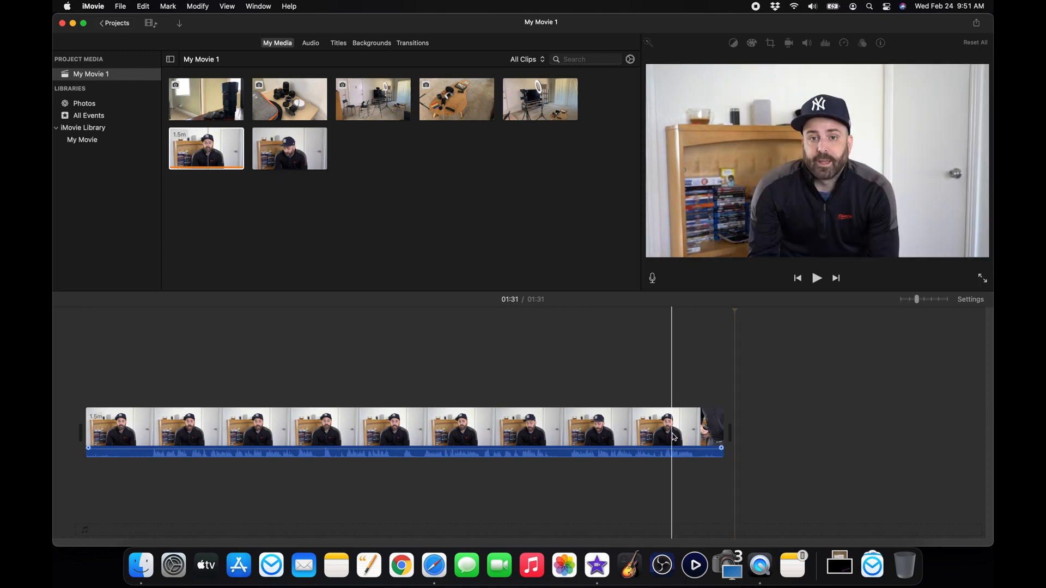
{"action": "left_click", "coordinate": [775, 396]}
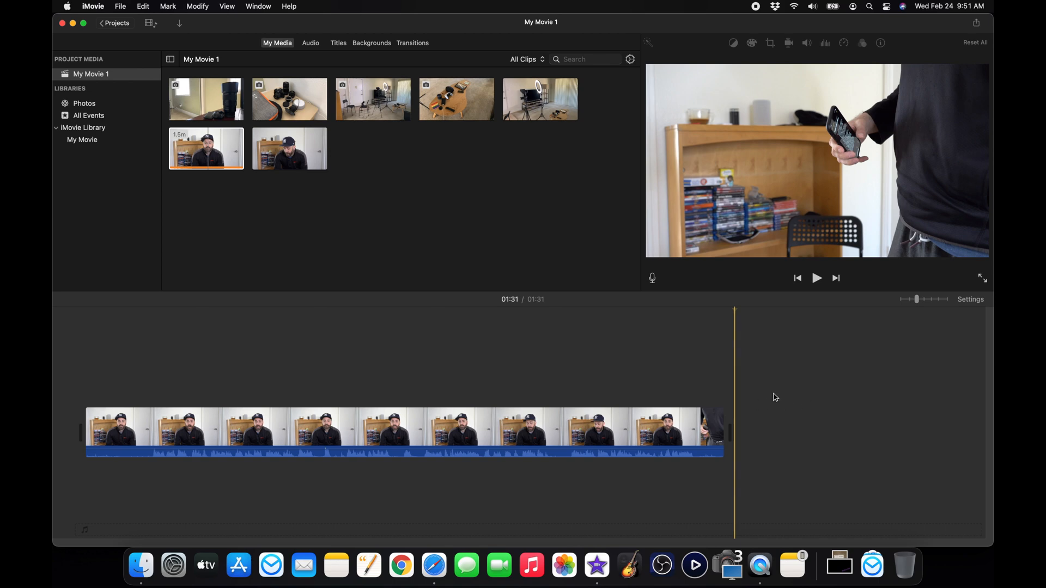
{"action": "mouse_move", "coordinate": [900, 306]}
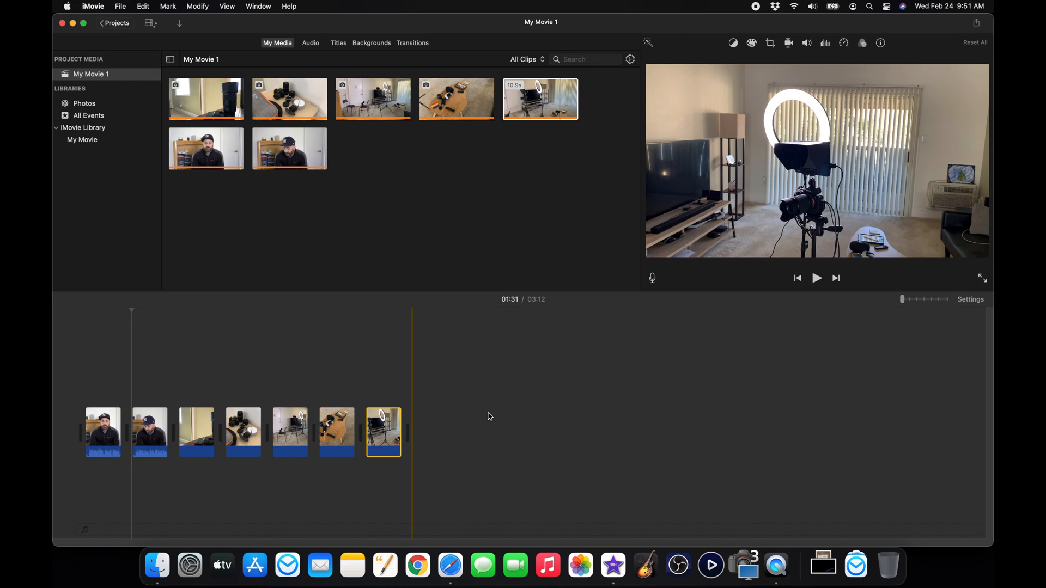
{"action": "mouse_move", "coordinate": [425, 394]}
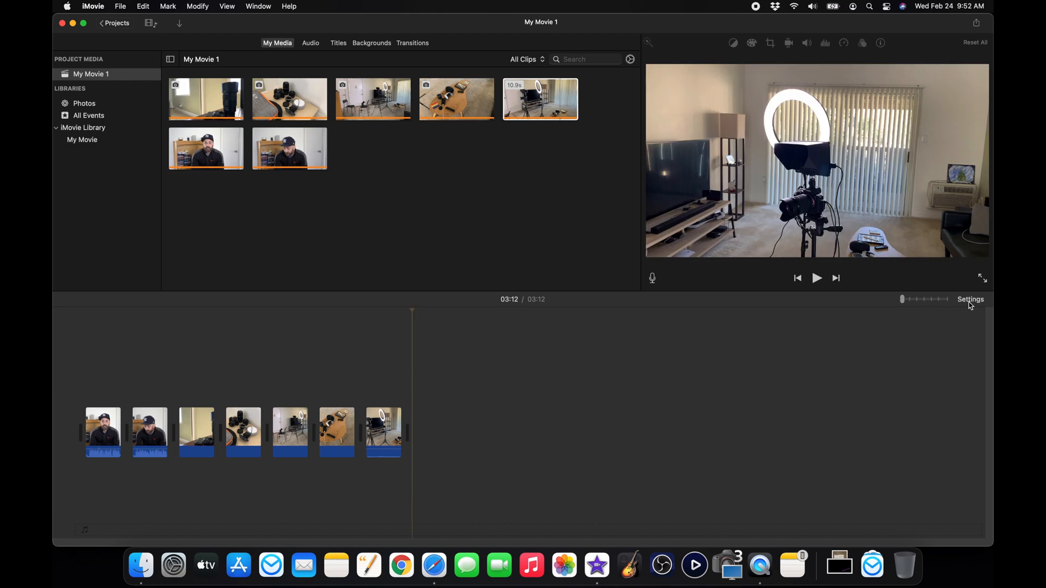
Enable Fade in from black in the seven-clip movie's Project Settings.
{"action": "left_click", "coordinate": [969, 298]}
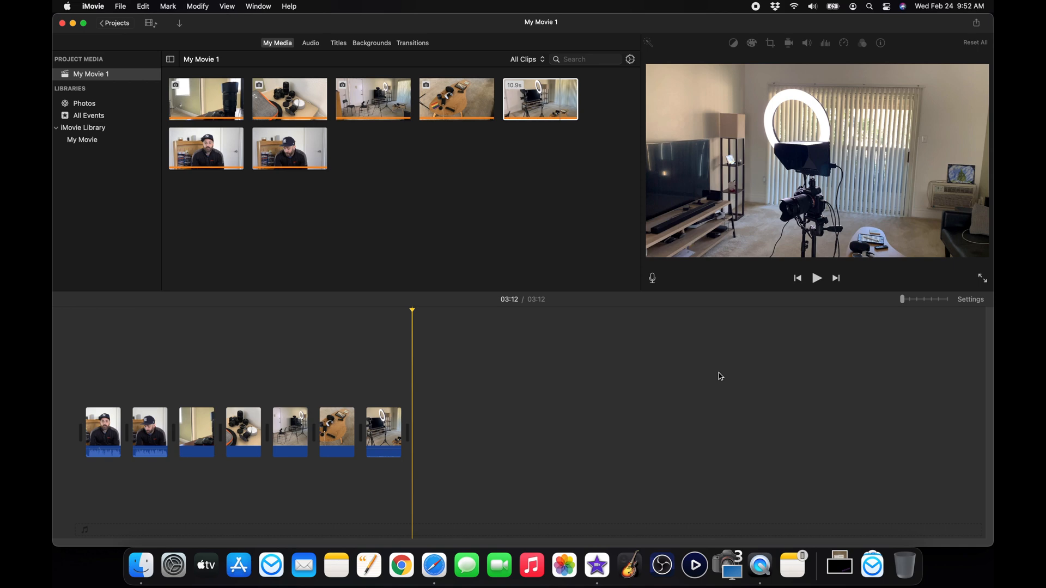
{"action": "mouse_move", "coordinate": [895, 333]}
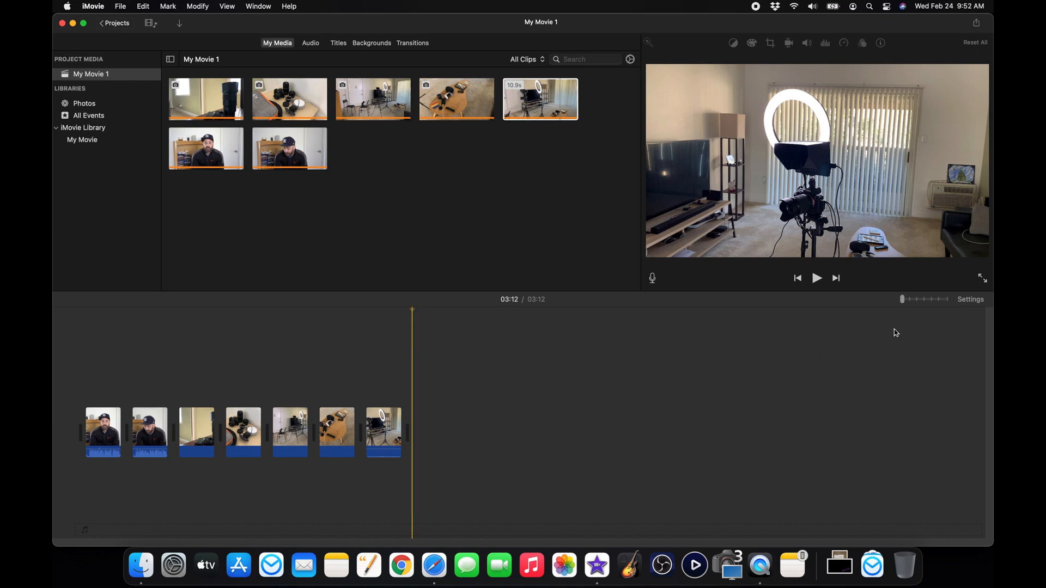
{"action": "left_click", "coordinate": [969, 298]}
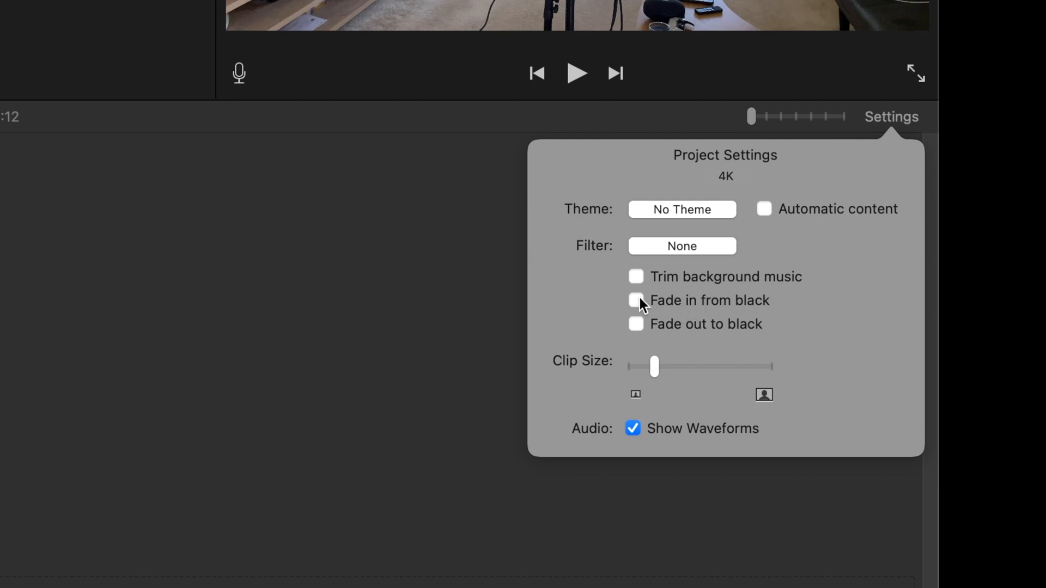
{"action": "left_click", "coordinate": [634, 301]}
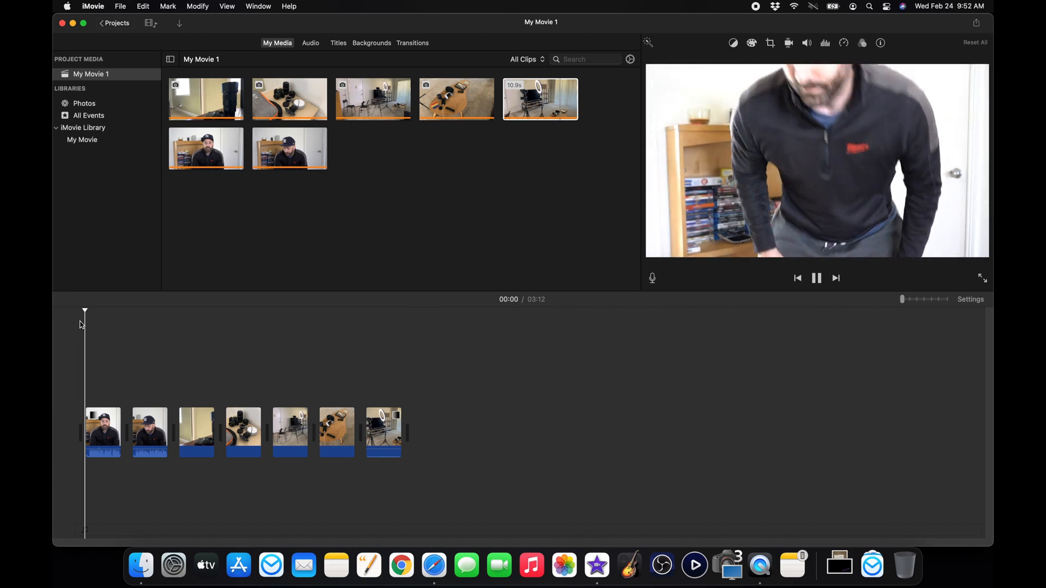
{"action": "left_click", "coordinate": [816, 278]}
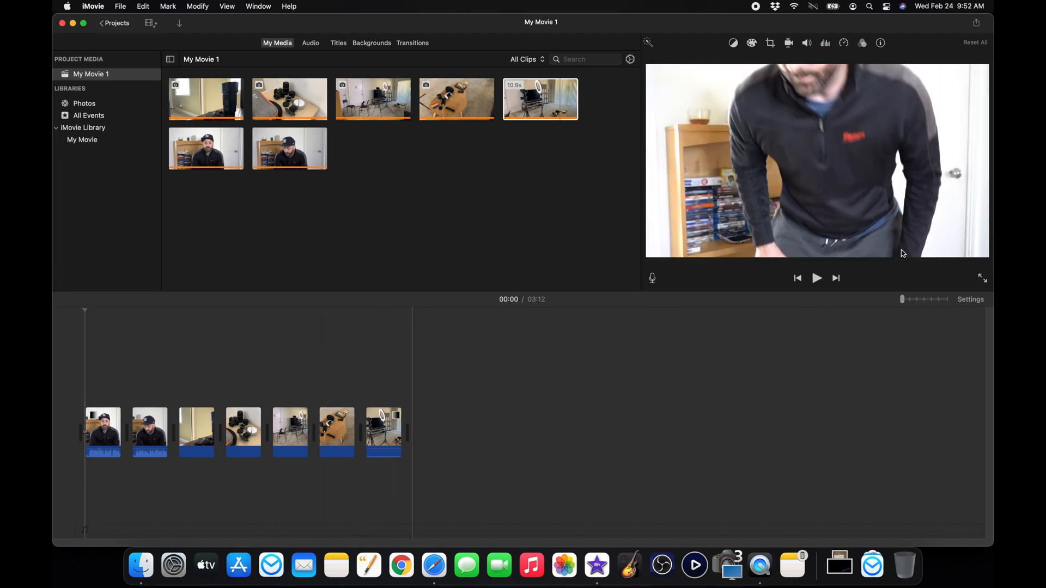
{"action": "left_click", "coordinate": [399, 392]}
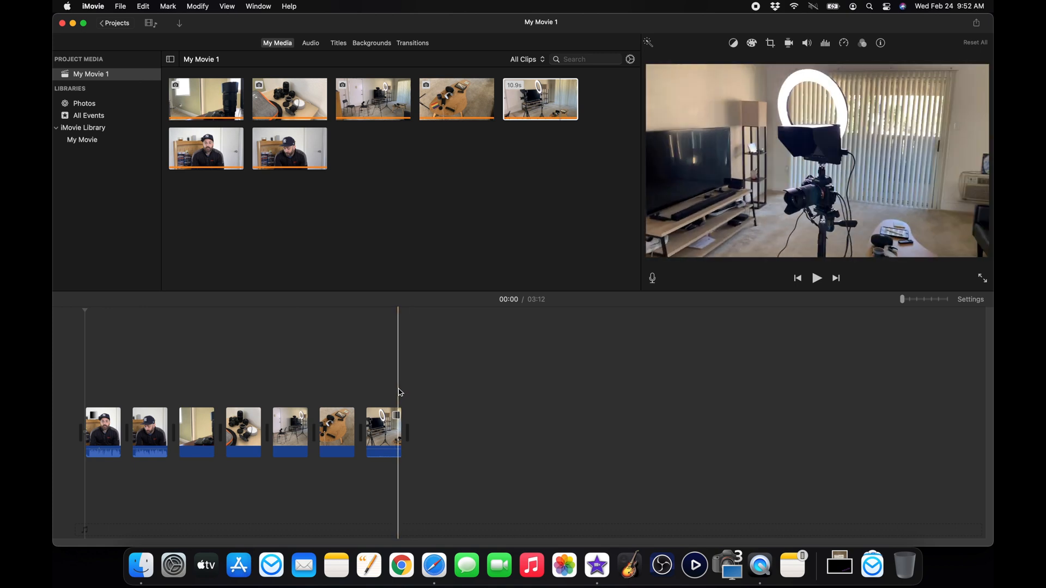
{"action": "left_click", "coordinate": [815, 278]}
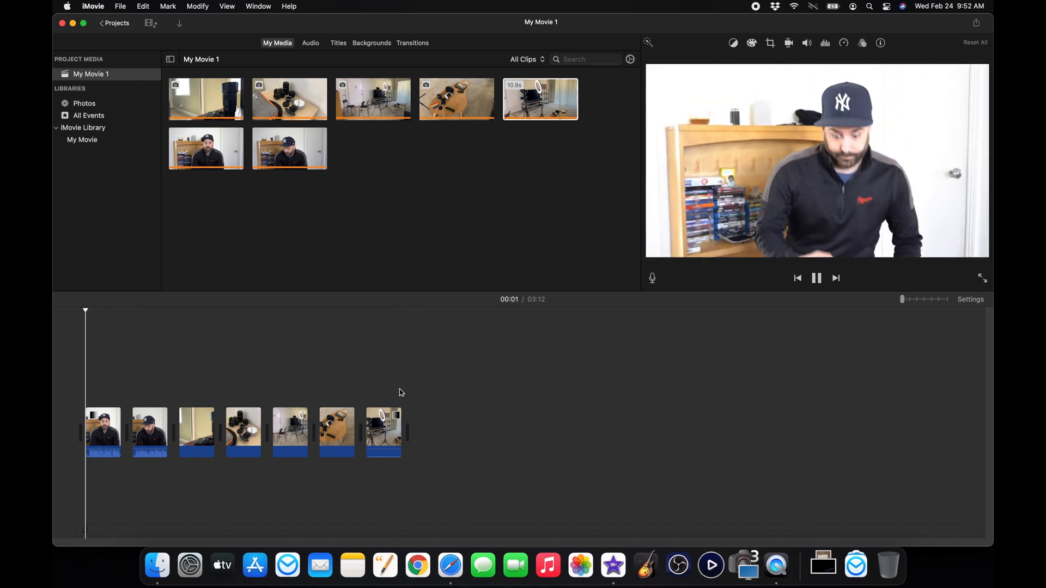
{"action": "left_click", "coordinate": [815, 277]}
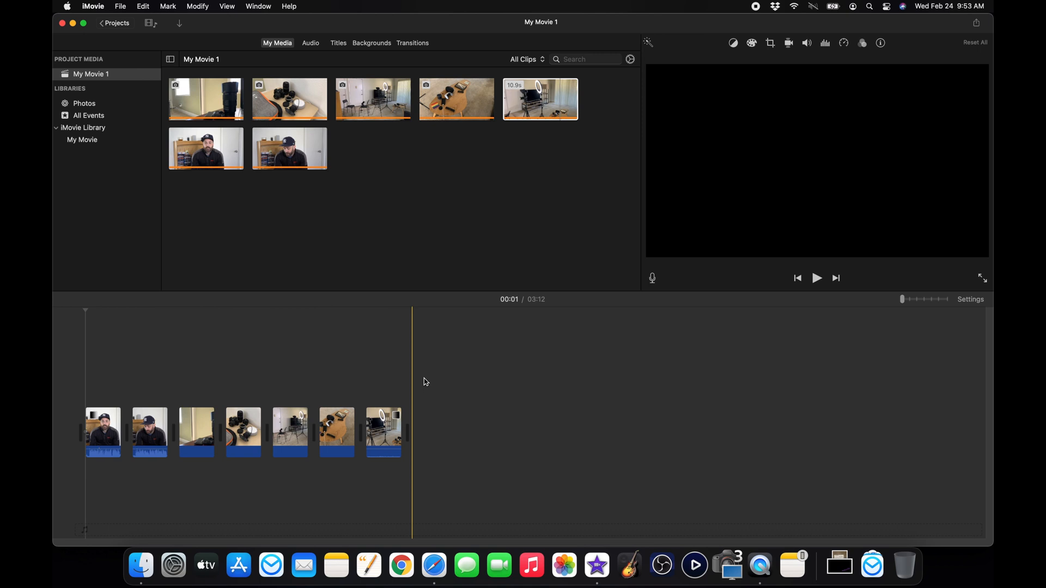
{"action": "mouse_move", "coordinate": [490, 435]}
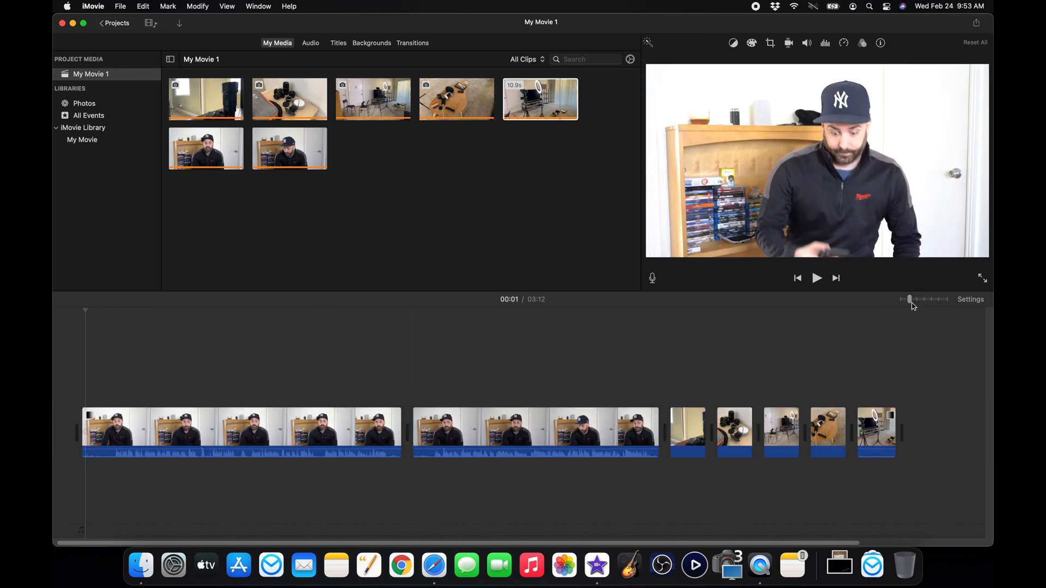
{"action": "mouse_move", "coordinate": [402, 174]}
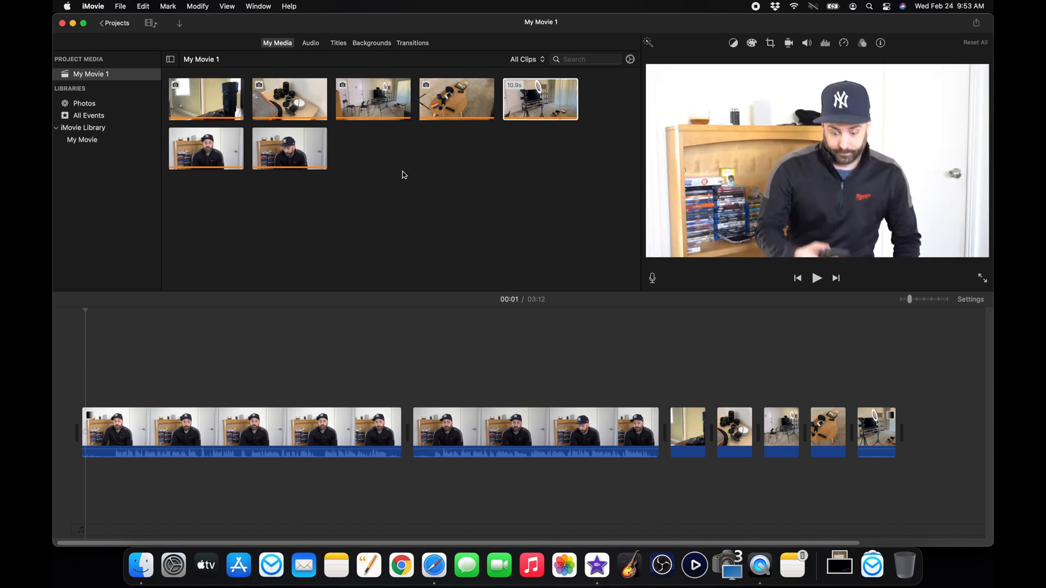
{"action": "mouse_move", "coordinate": [204, 201]}
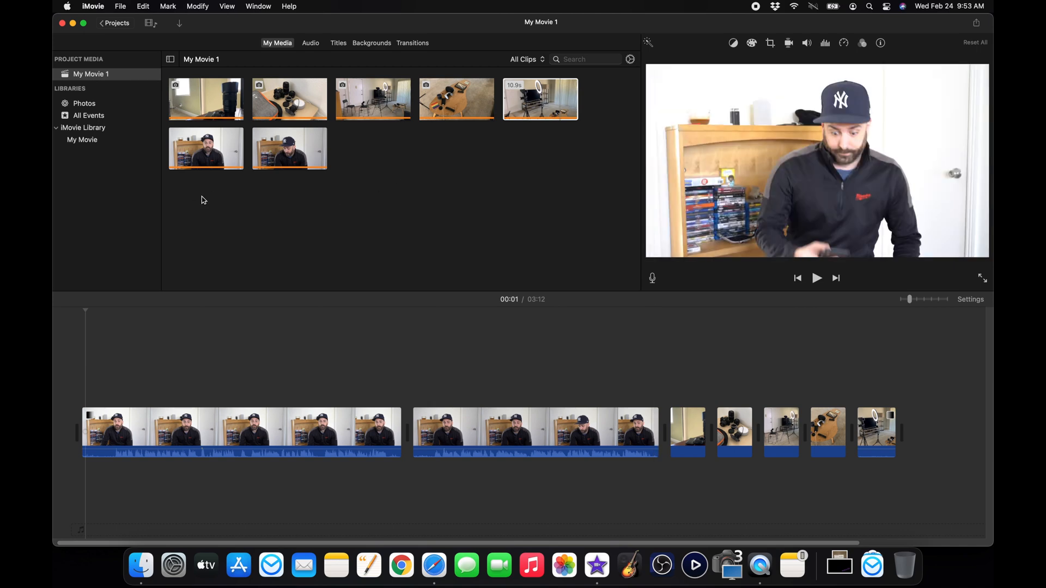
{"action": "mouse_move", "coordinate": [522, 147]}
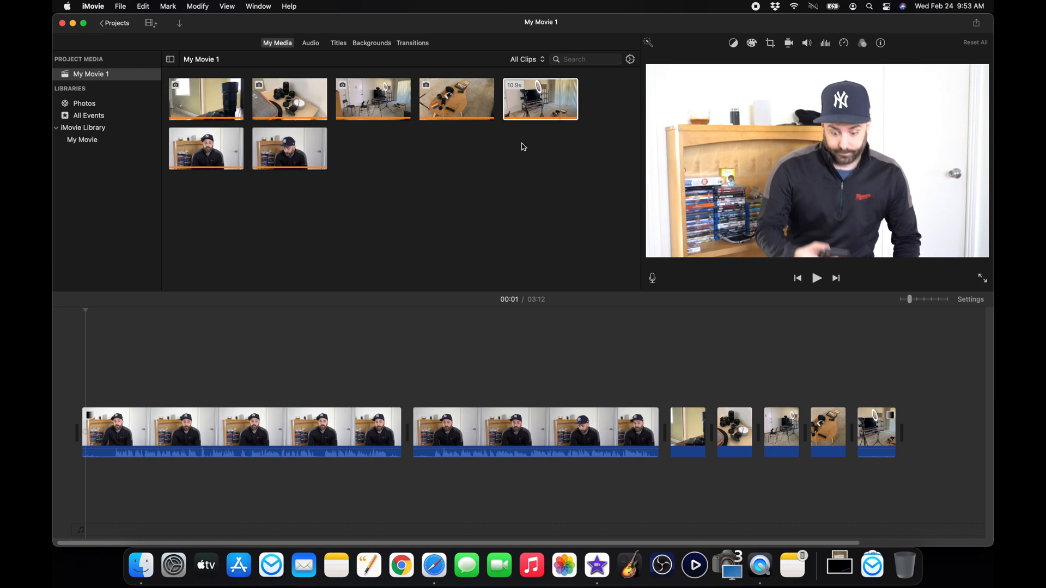
{"action": "left_click", "coordinate": [568, 385]}
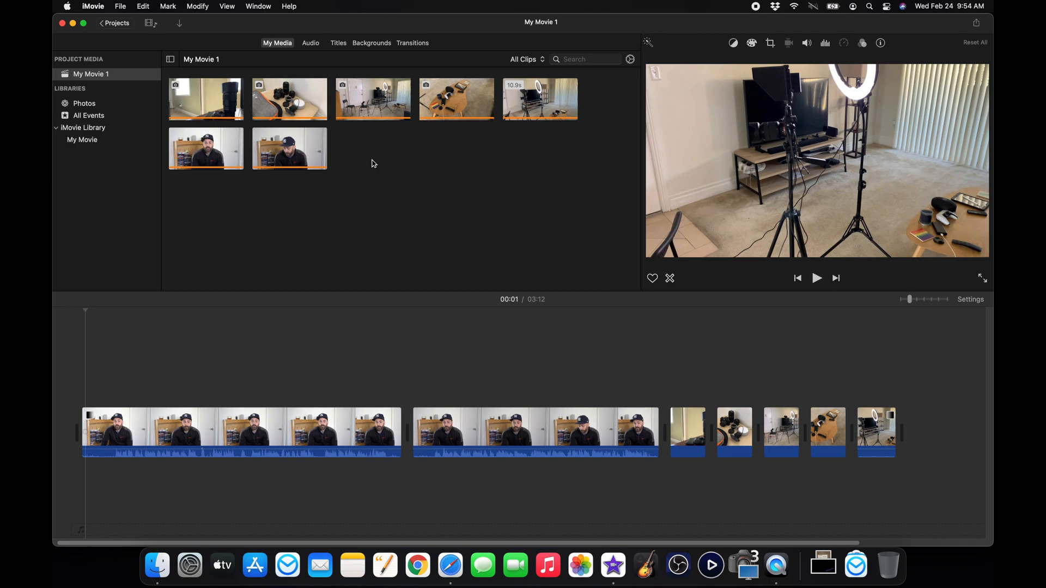
{"action": "mouse_move", "coordinate": [175, 34]}
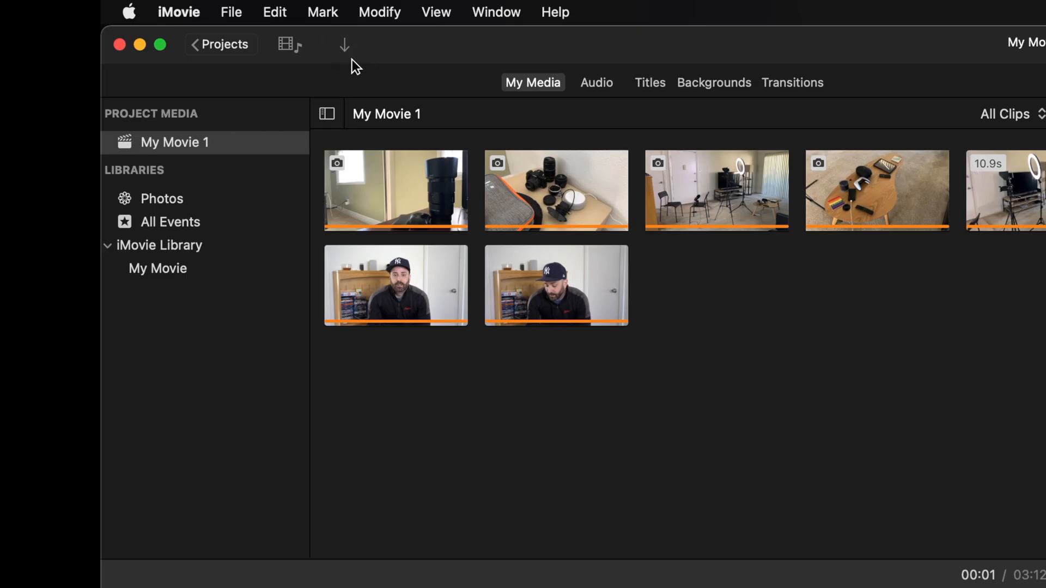
{"action": "mouse_move", "coordinate": [766, 324]}
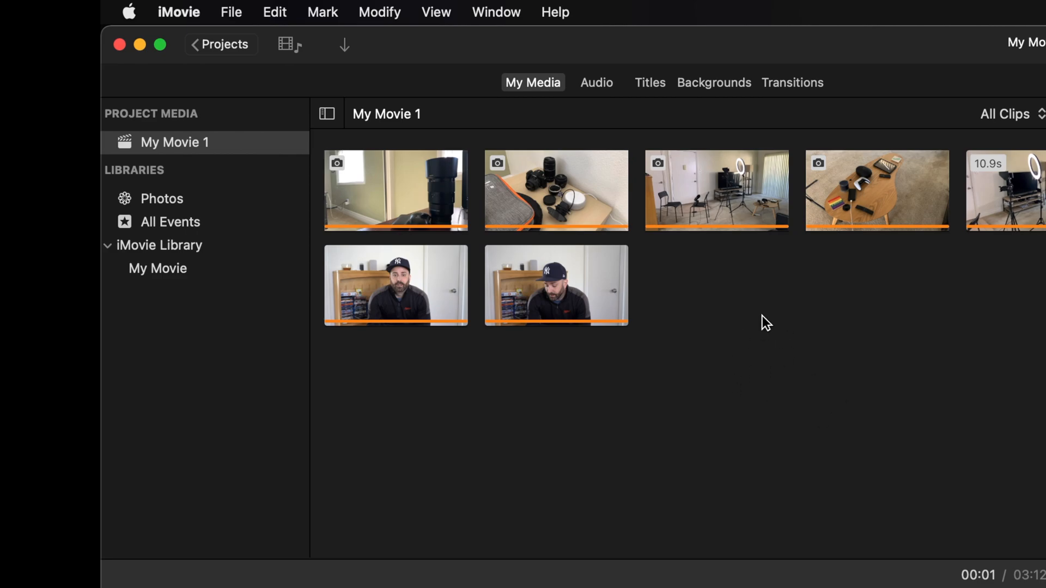
{"action": "left_click", "coordinate": [345, 45]}
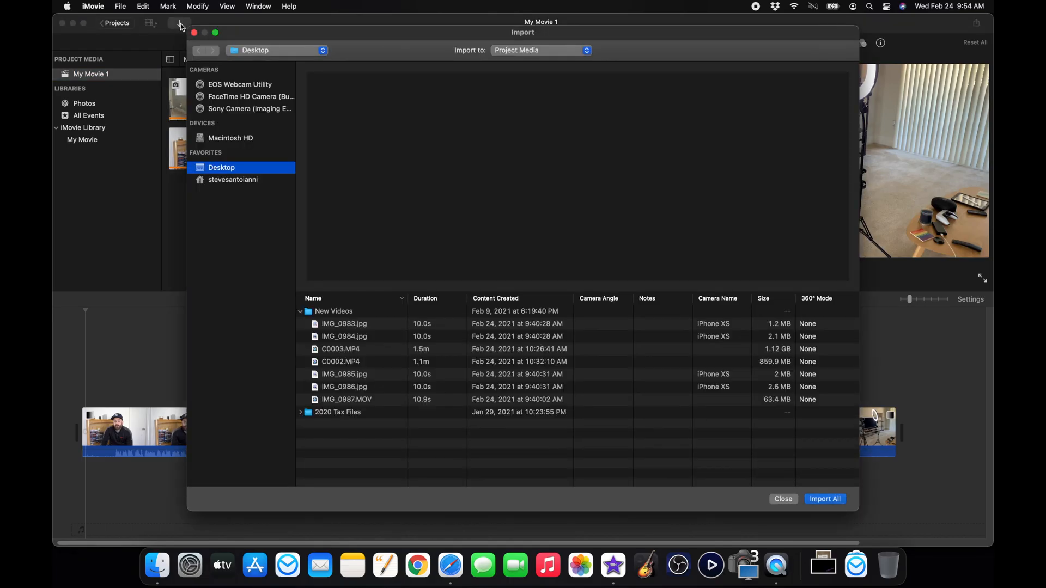
{"action": "mouse_move", "coordinate": [383, 329]}
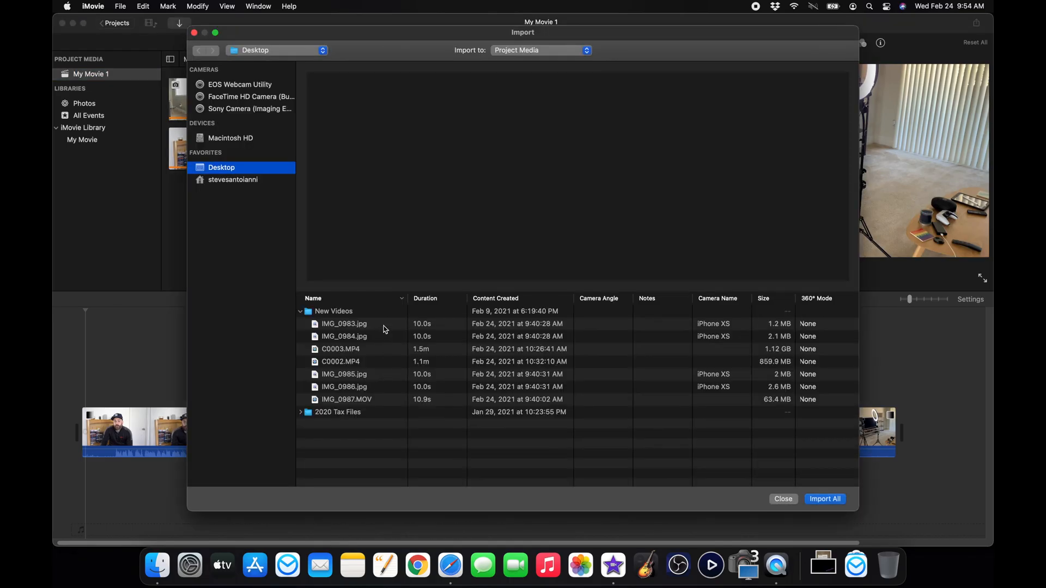
{"action": "mouse_move", "coordinate": [386, 346]}
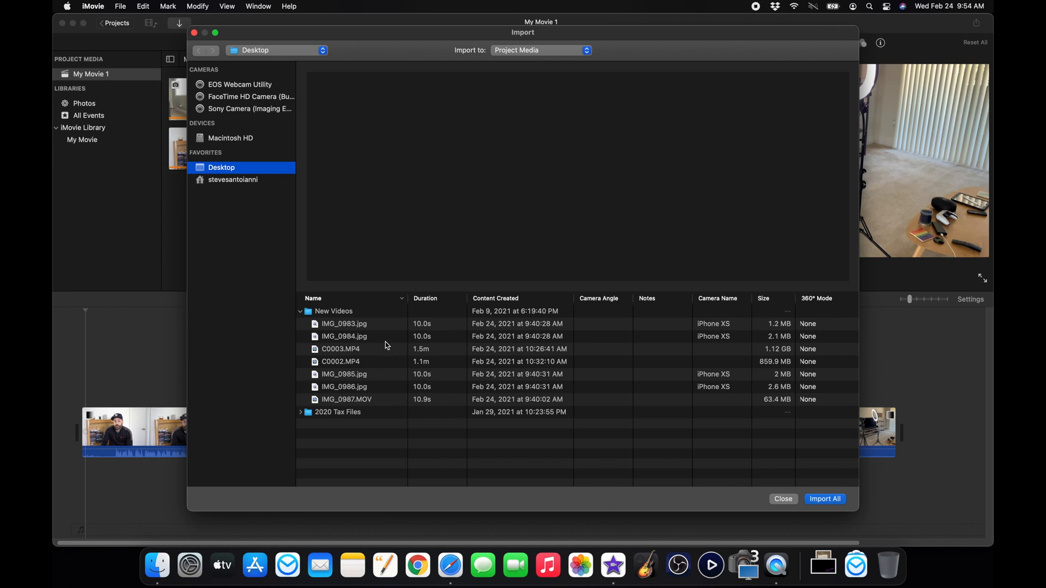
{"action": "mouse_move", "coordinate": [353, 317]}
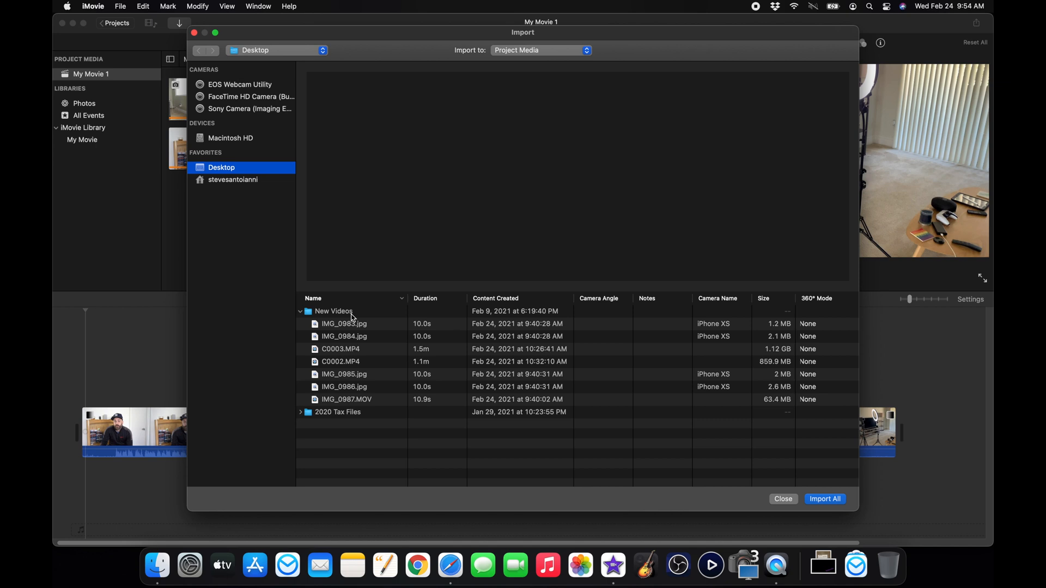
{"action": "mouse_move", "coordinate": [317, 319]}
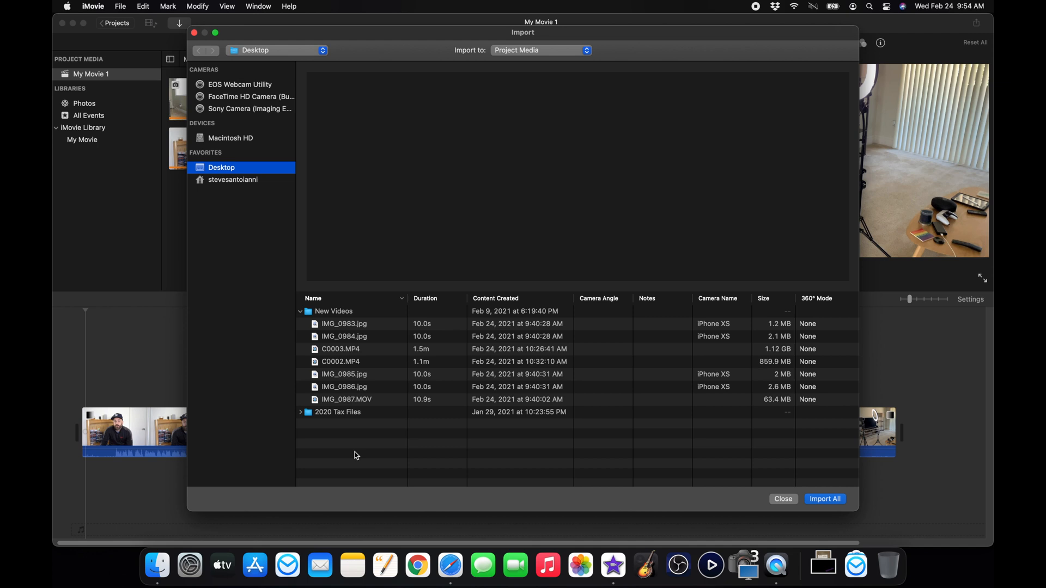
{"action": "mouse_move", "coordinate": [785, 503]}
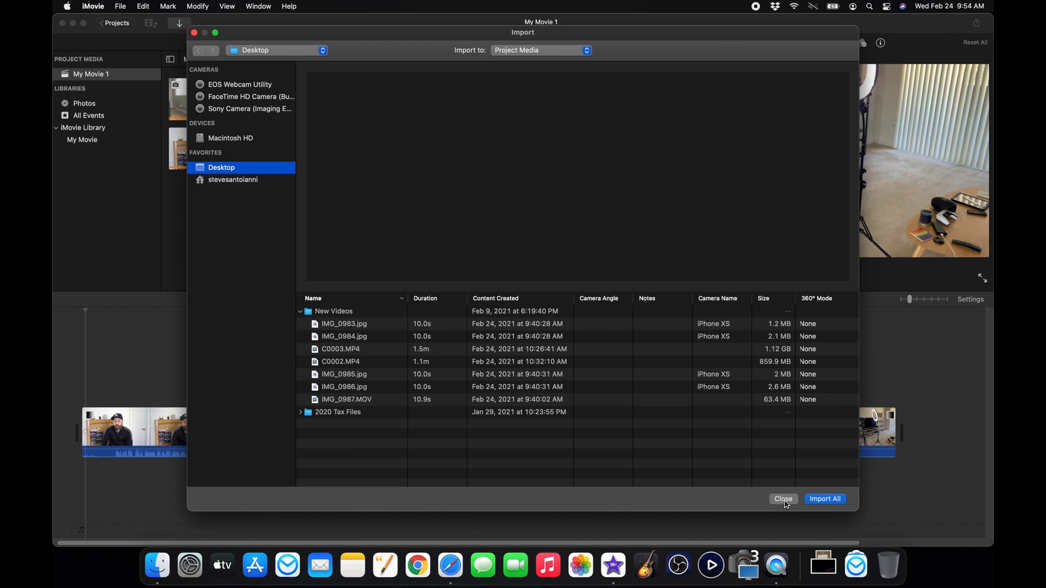
{"action": "mouse_move", "coordinate": [357, 355]}
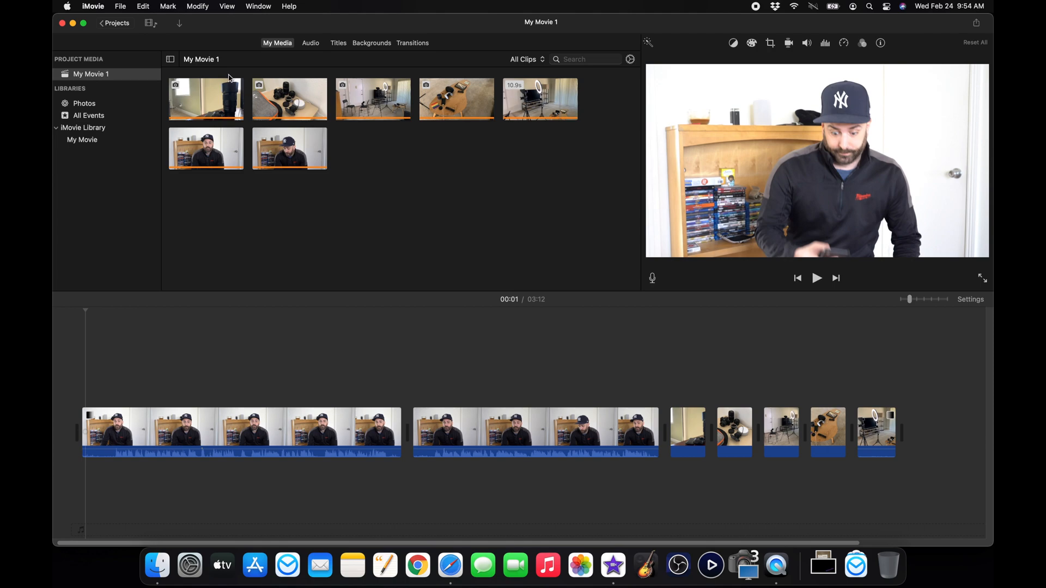
{"action": "mouse_move", "coordinate": [115, 23]}
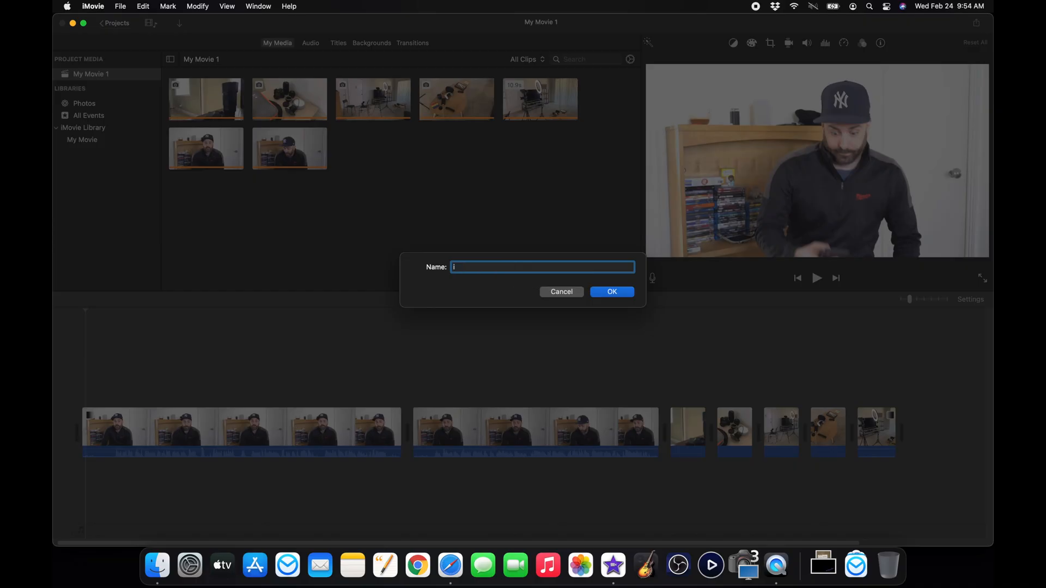
Name the project 'iMovie Tutorial #1' so it appears in the Projects browser.
{"action": "type", "text": "iMovie Tu"}
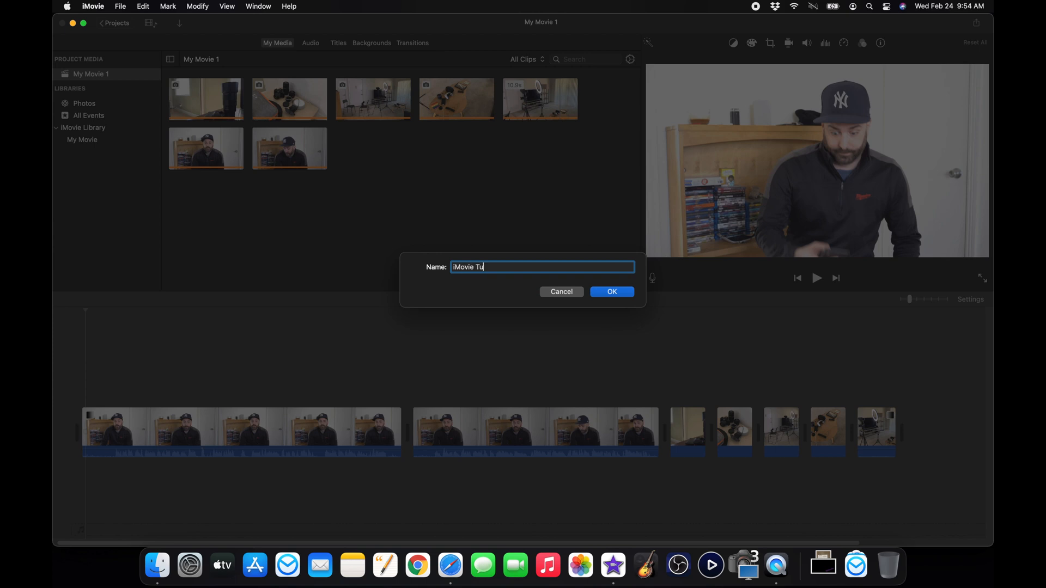
{"action": "type", "text": "torial #1"}
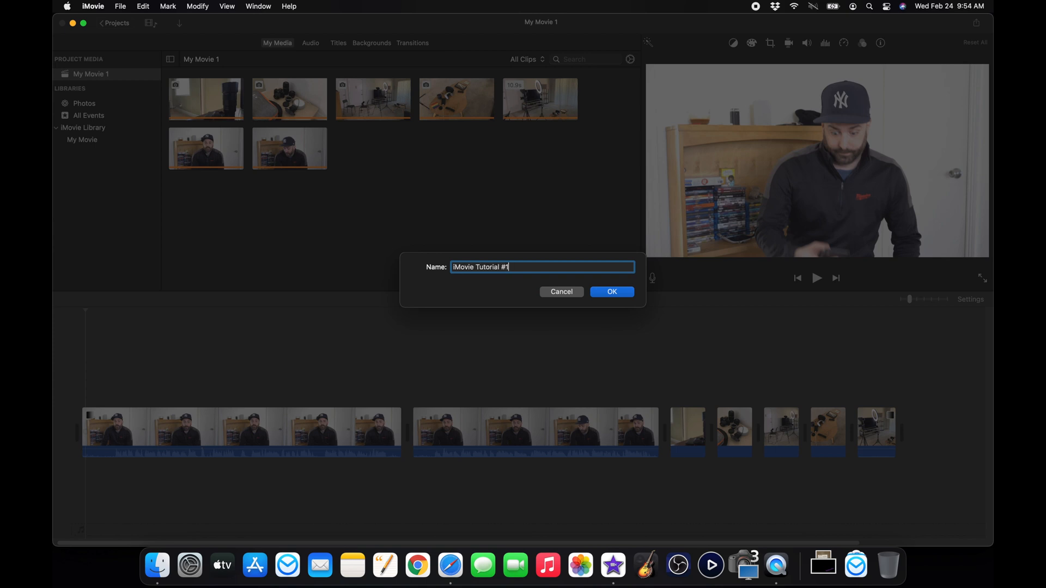
{"action": "left_click", "coordinate": [611, 292]}
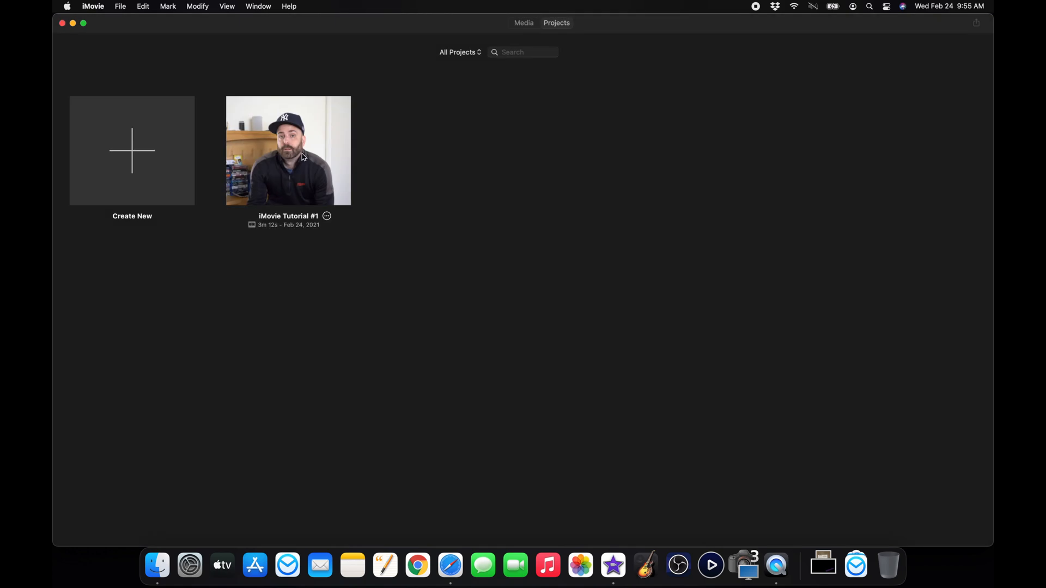